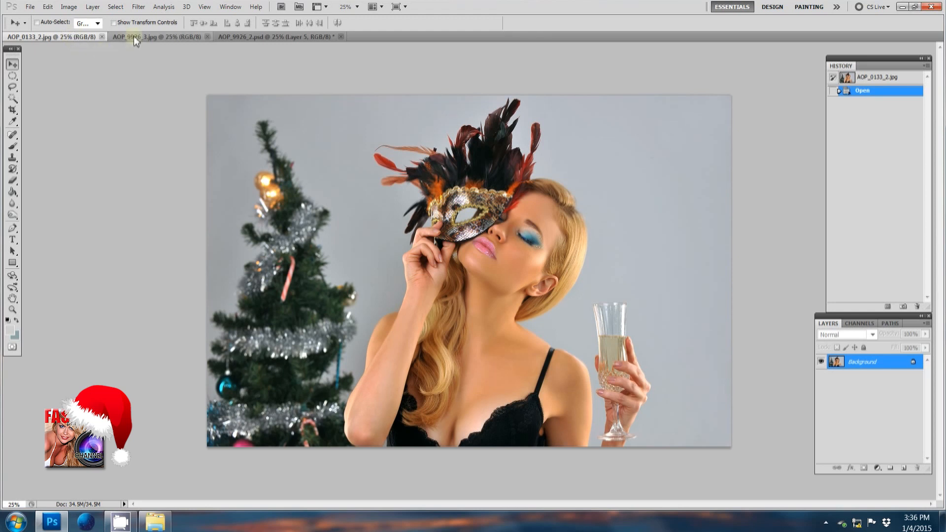
Step: View the finished holiday card example, then return to the model photo
{"action": "left_click", "coordinate": [154, 36]}
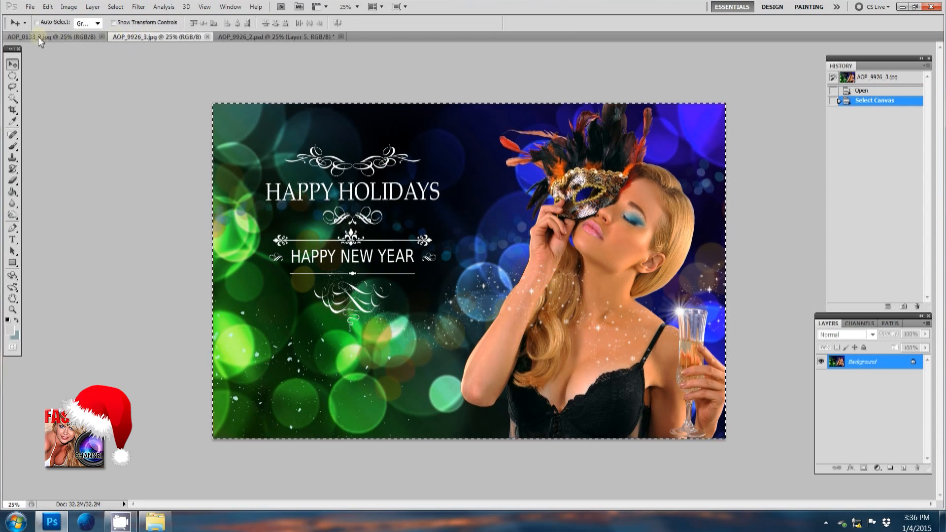
{"action": "left_click", "coordinate": [36, 36]}
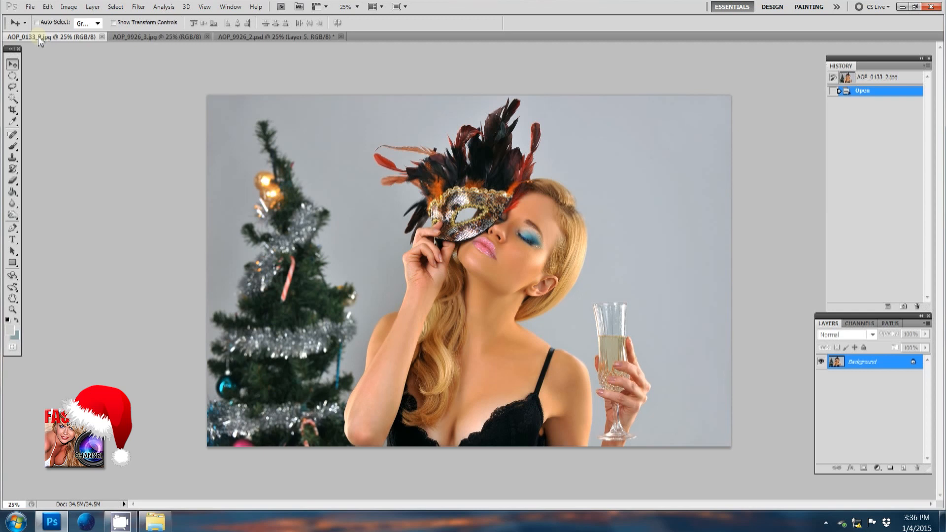
{"action": "mouse_move", "coordinate": [38, 39]}
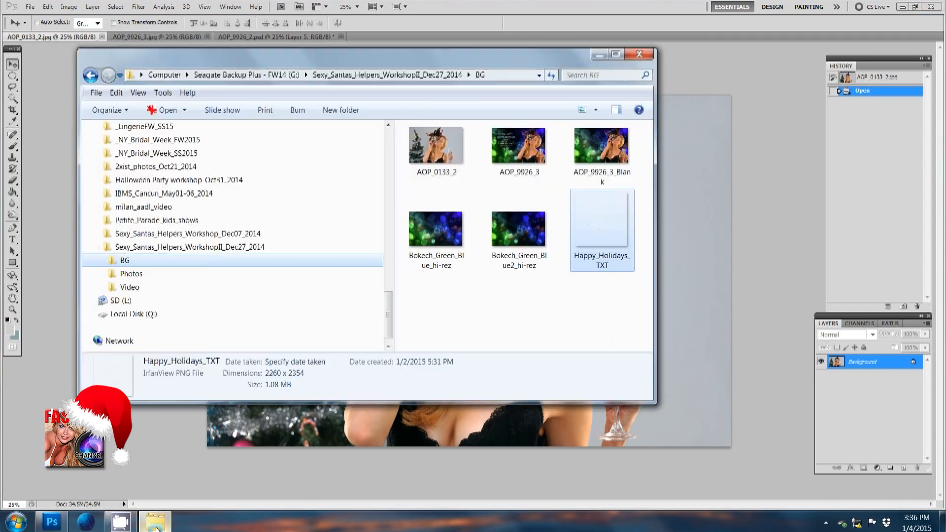
Step: Place the Bokech_Green_Blue_hi-rez image, stretch it to the canvas edges and commit the transform
{"action": "left_click", "coordinate": [437, 227]}
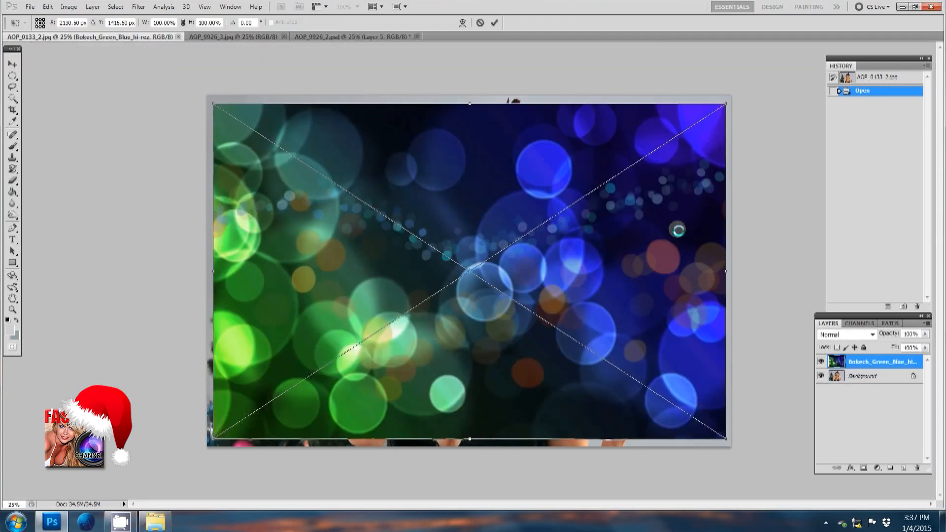
{"action": "mouse_move", "coordinate": [665, 231]}
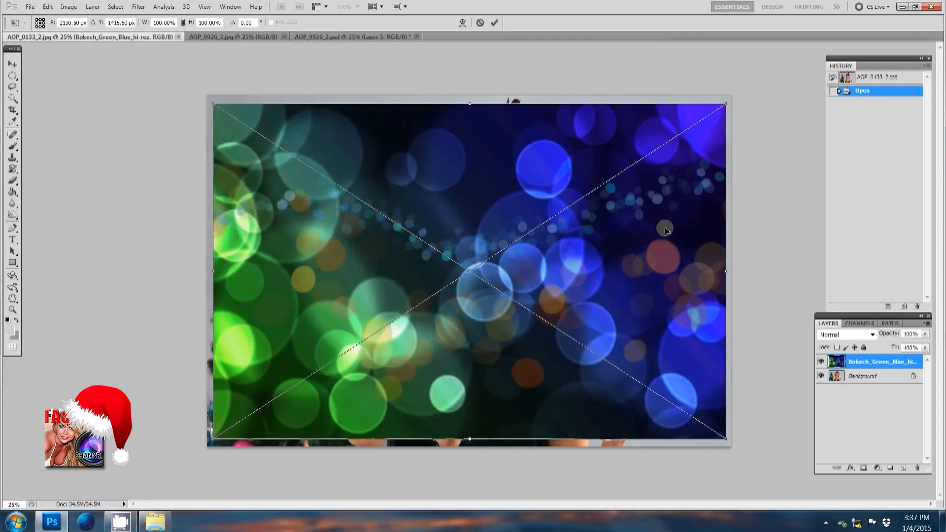
{"action": "mouse_move", "coordinate": [660, 231]}
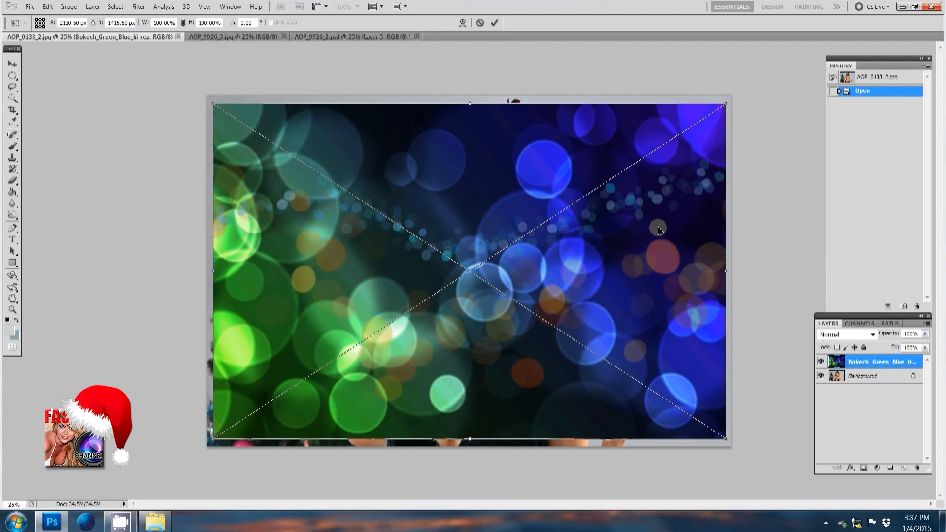
{"action": "mouse_move", "coordinate": [263, 131]}
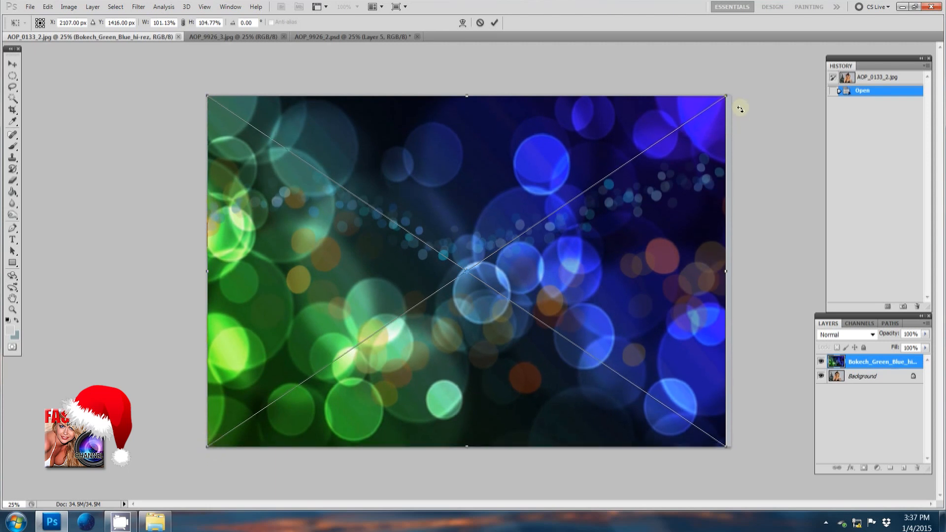
{"action": "left_click_drag", "start_coordinate": [740, 109], "coordinate": [731, 96]}
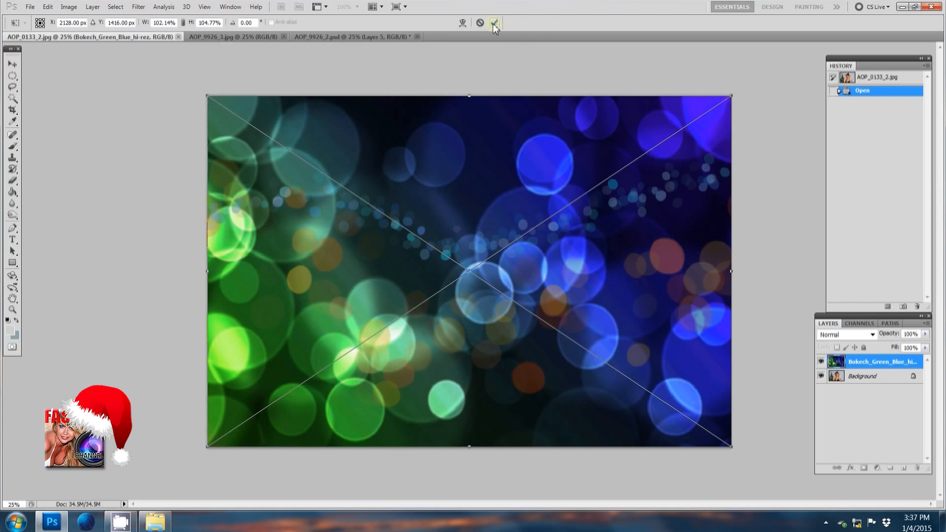
{"action": "left_click", "coordinate": [495, 22]}
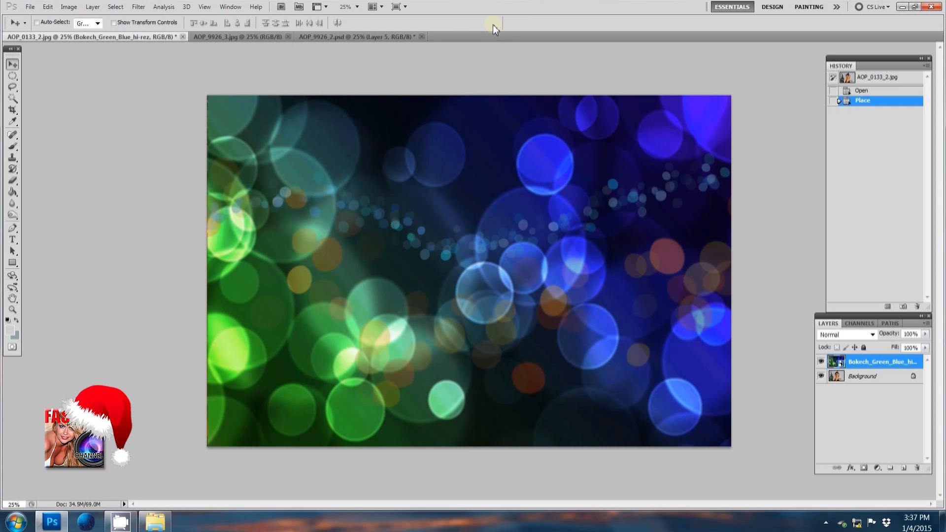
{"action": "mouse_move", "coordinate": [495, 156]}
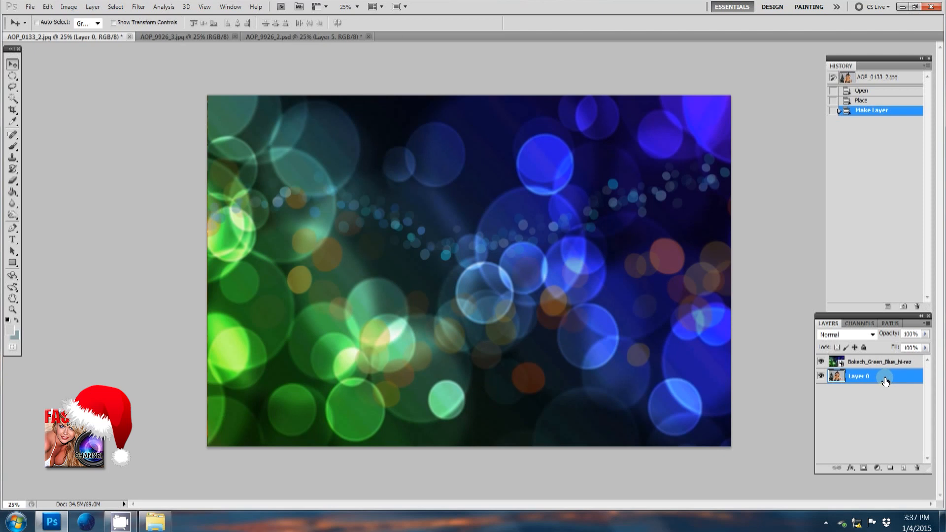
Step: Move the model layer above the bokeh and toggle its visibility to check the background
{"action": "left_click", "coordinate": [879, 361]}
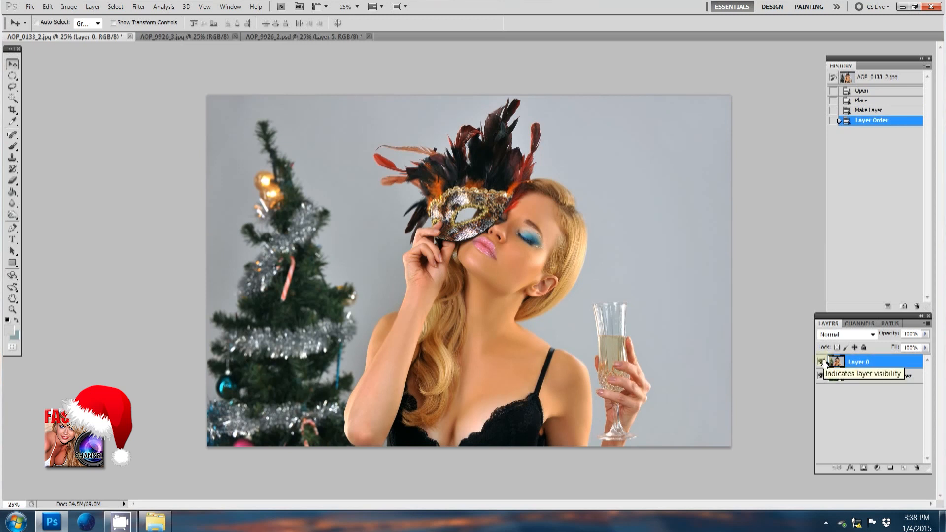
{"action": "left_click", "coordinate": [820, 361]}
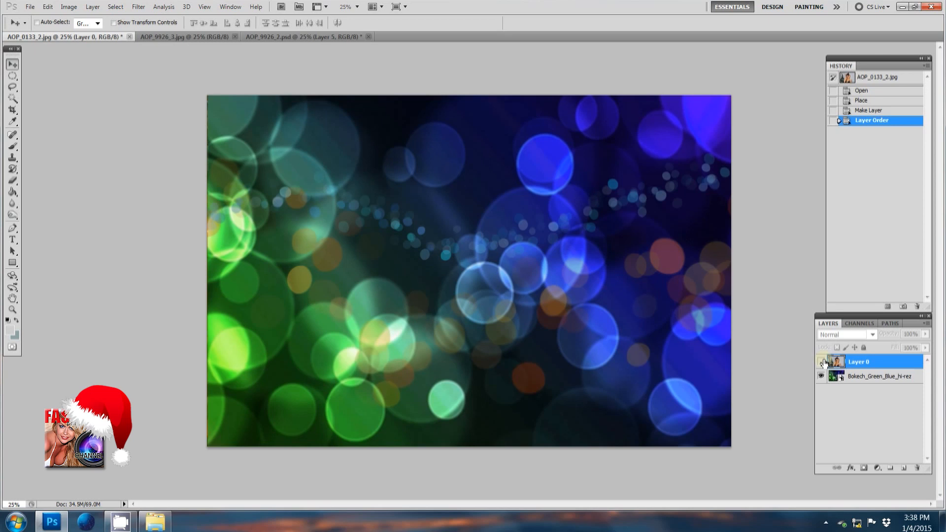
{"action": "left_click", "coordinate": [821, 362]}
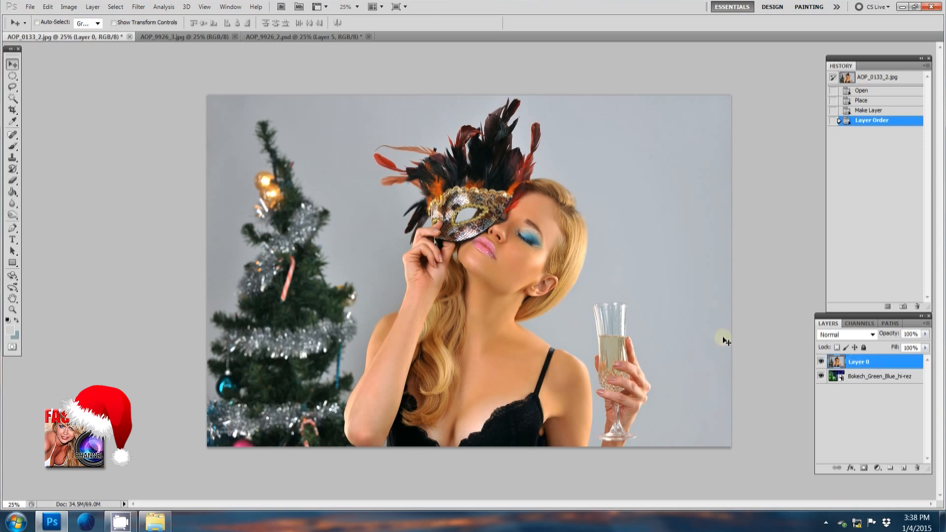
{"action": "mouse_move", "coordinate": [594, 304]}
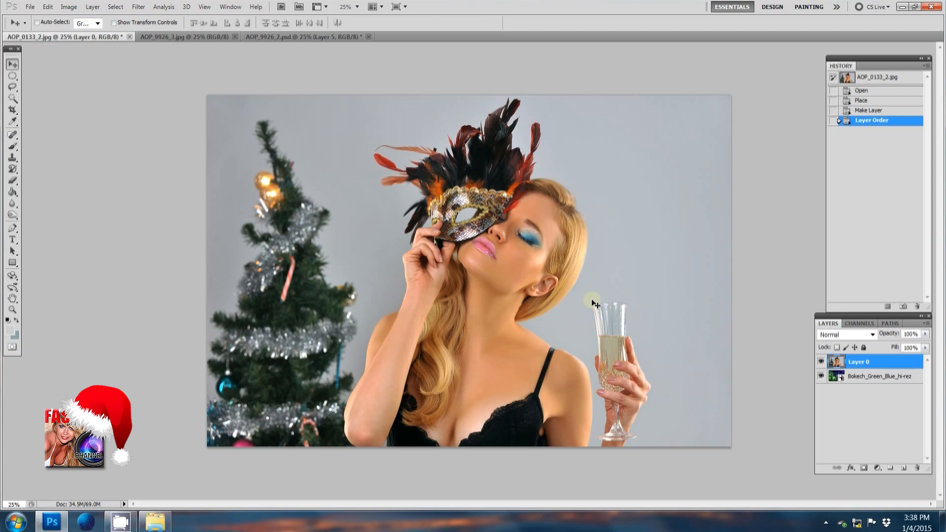
Step: Magic Wand-select the gray backdrop, Shift-adding areas below the arm and near the tree
{"action": "left_click", "coordinate": [11, 99]}
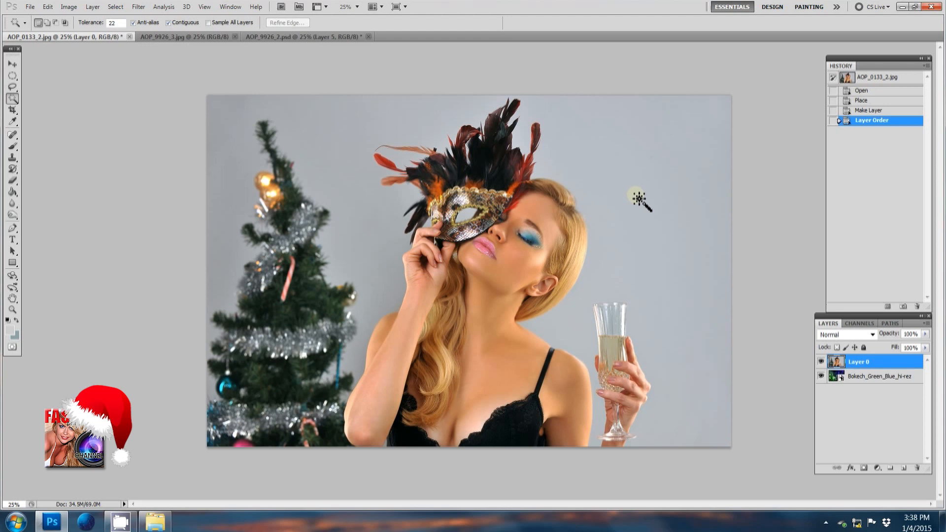
{"action": "left_click", "coordinate": [637, 199]}
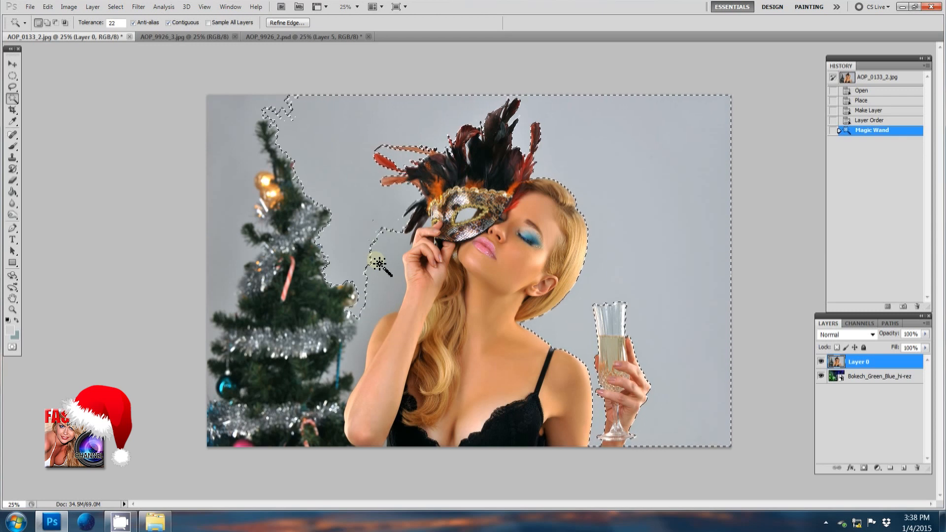
{"action": "key", "text": "shift"}
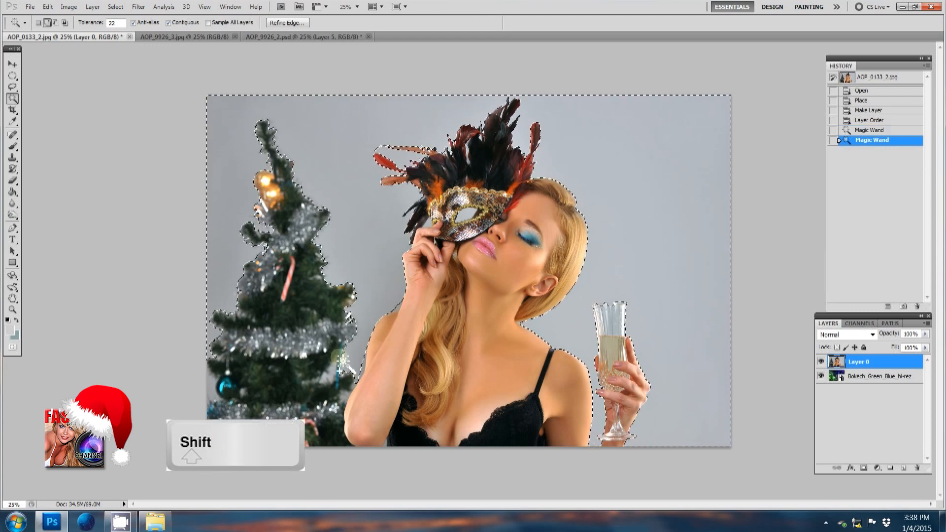
{"action": "left_click", "coordinate": [612, 392]}
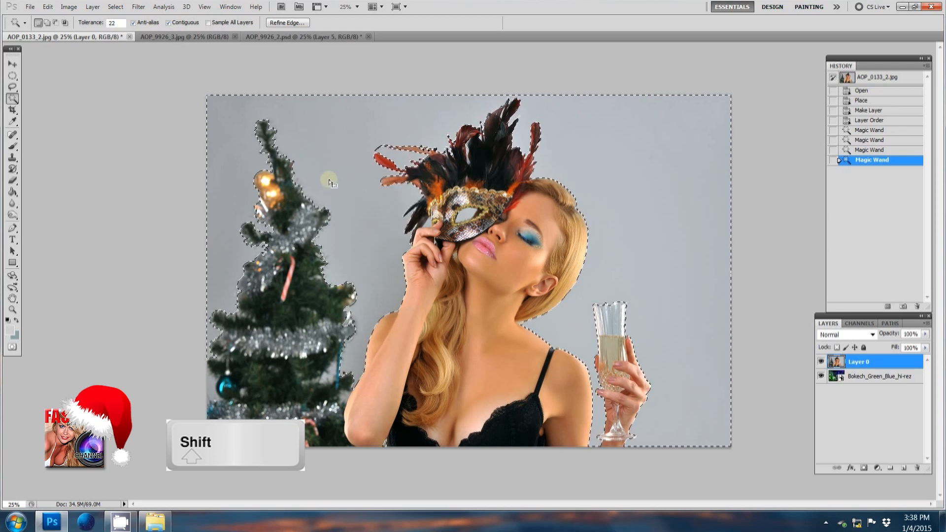
{"action": "left_click", "coordinate": [293, 247]}
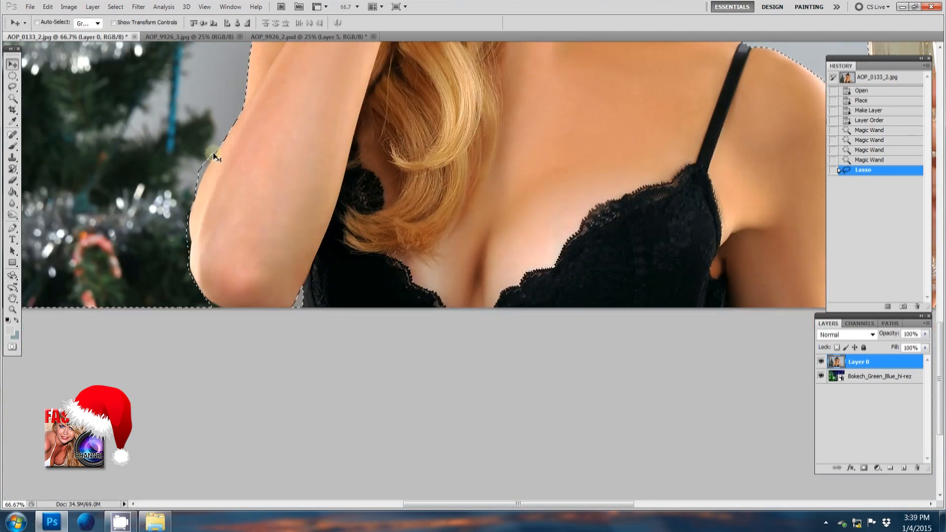
Step: Refine the selection along the arm, add backdrop between the feathers, undoing the spill into them
{"action": "left_click", "coordinate": [11, 76]}
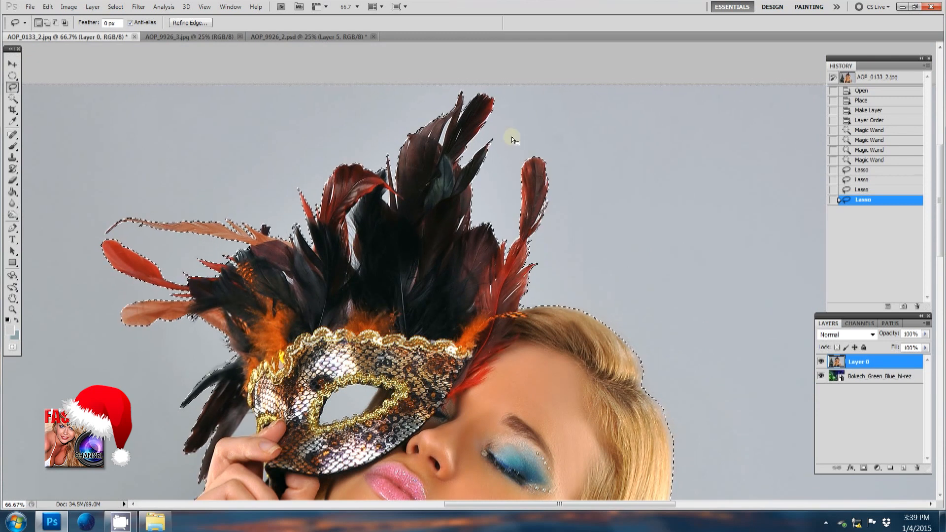
{"action": "mouse_move", "coordinate": [370, 272]}
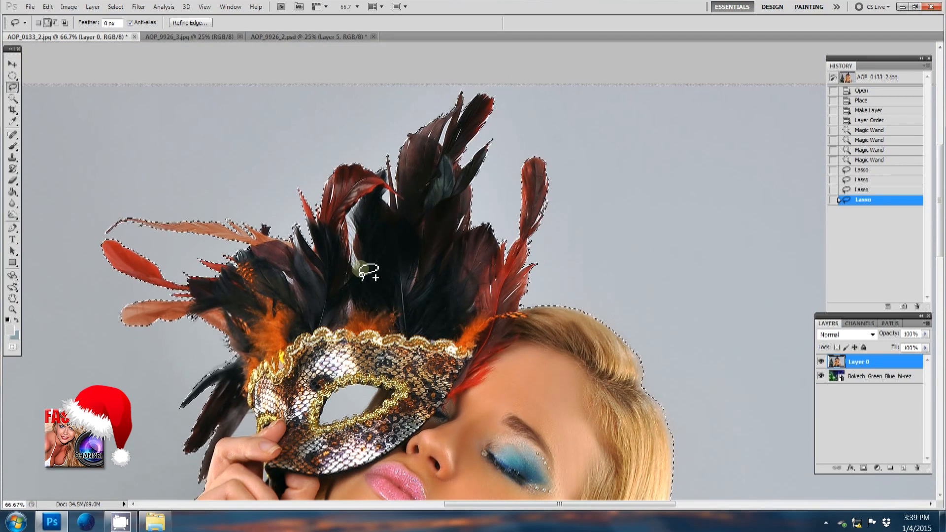
{"action": "mouse_move", "coordinate": [362, 235]}
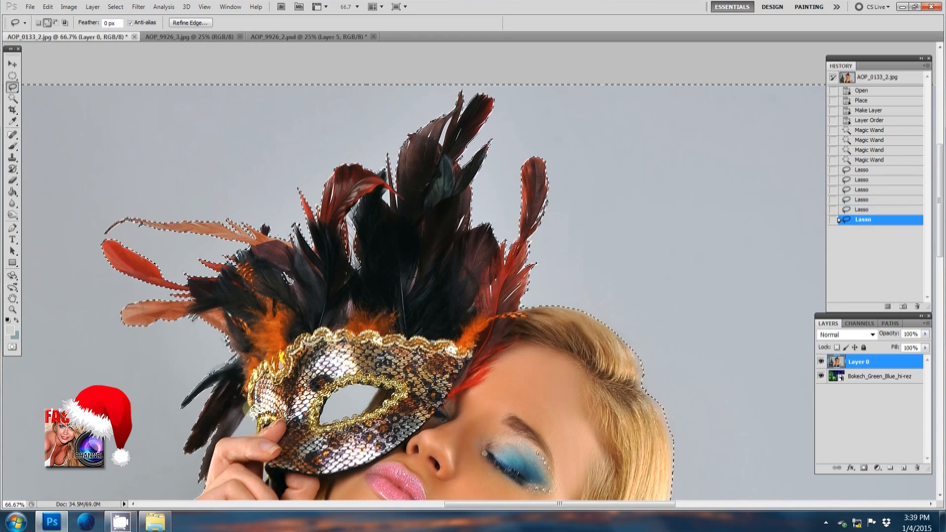
{"action": "left_click", "coordinate": [13, 75]}
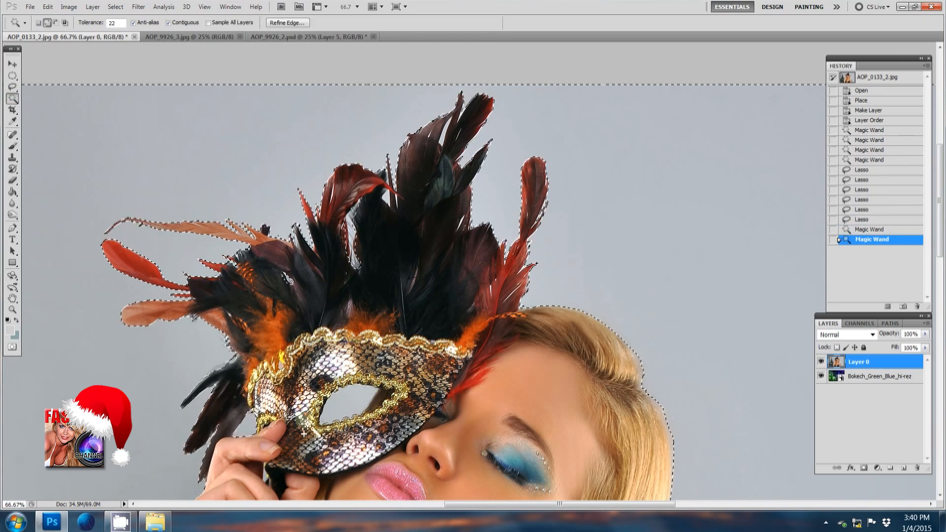
{"action": "left_click", "coordinate": [377, 401]}
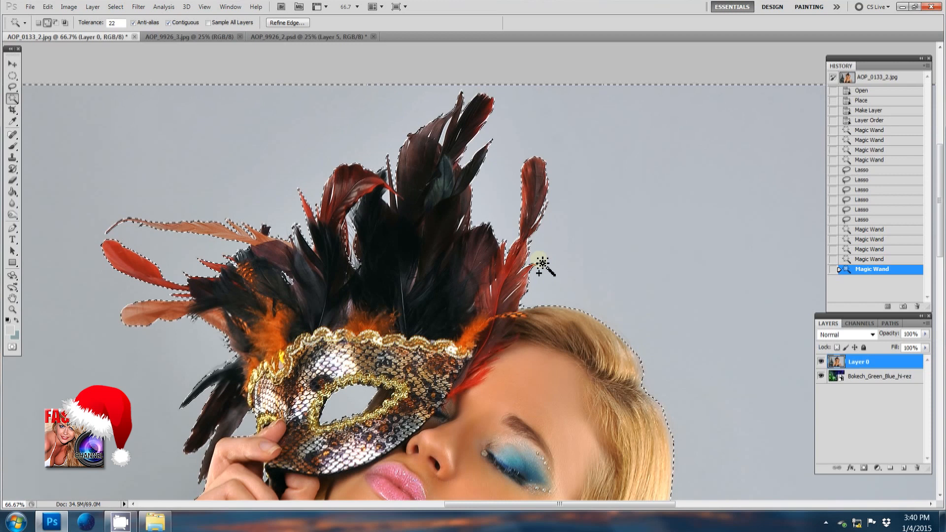
{"action": "left_click", "coordinate": [509, 304]}
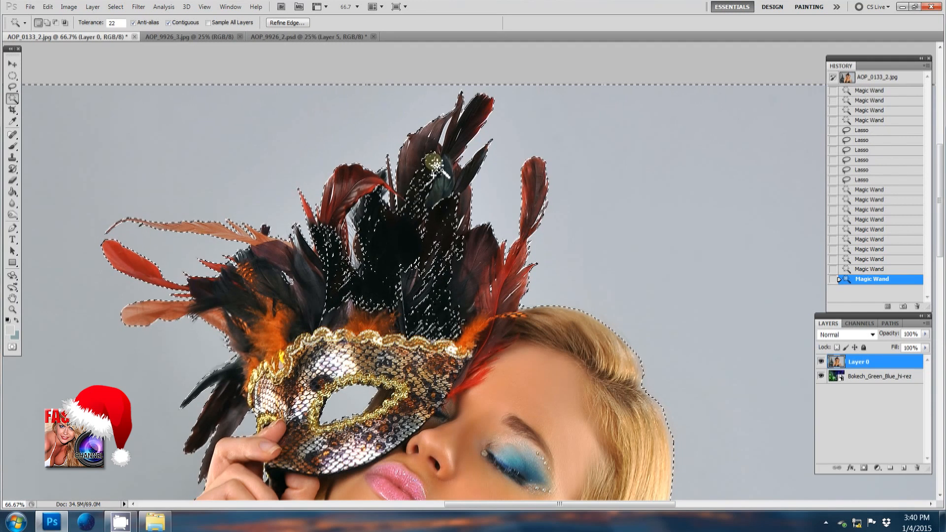
{"action": "key", "text": "ctrl+z"}
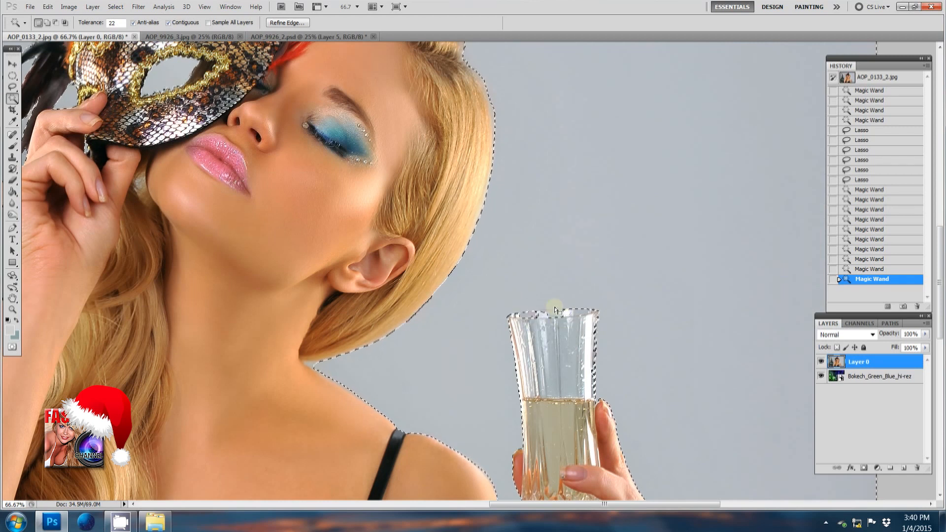
{"action": "mouse_move", "coordinate": [539, 294]}
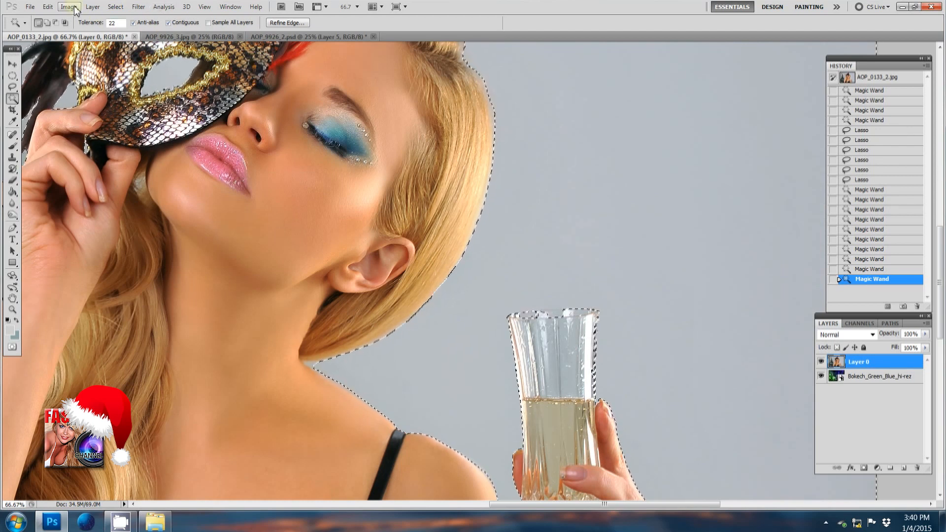
Step: Invert the selection onto the model via Select > Inverse and trace along the hand to adjust it
{"action": "left_click", "coordinate": [115, 7]}
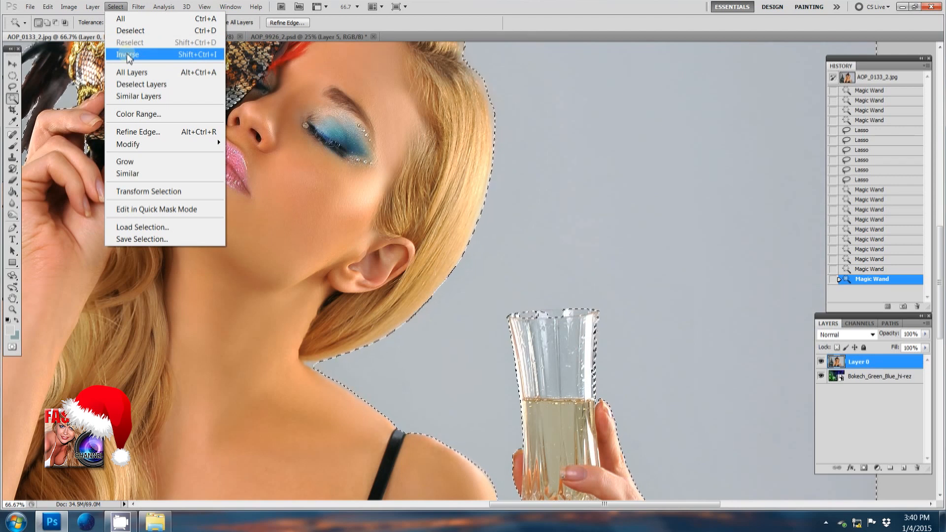
{"action": "left_click", "coordinate": [127, 55]}
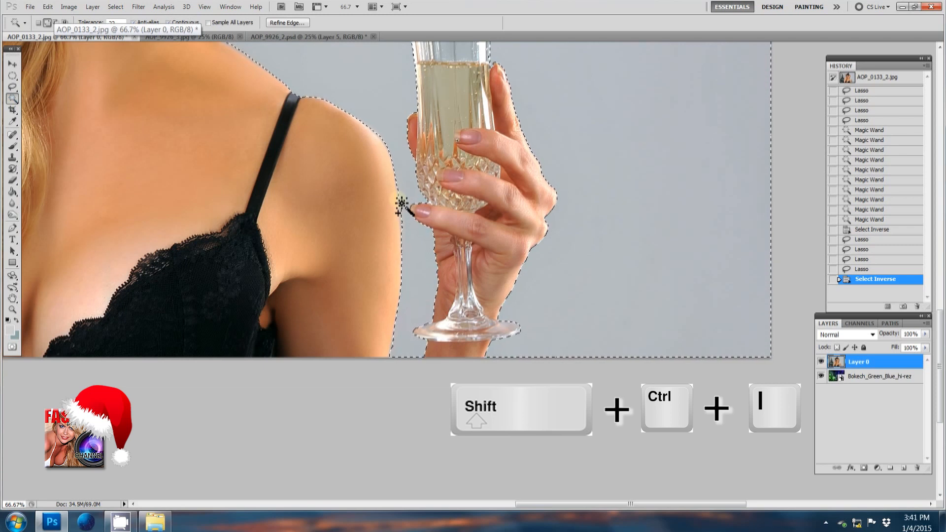
{"action": "left_click", "coordinate": [486, 275]}
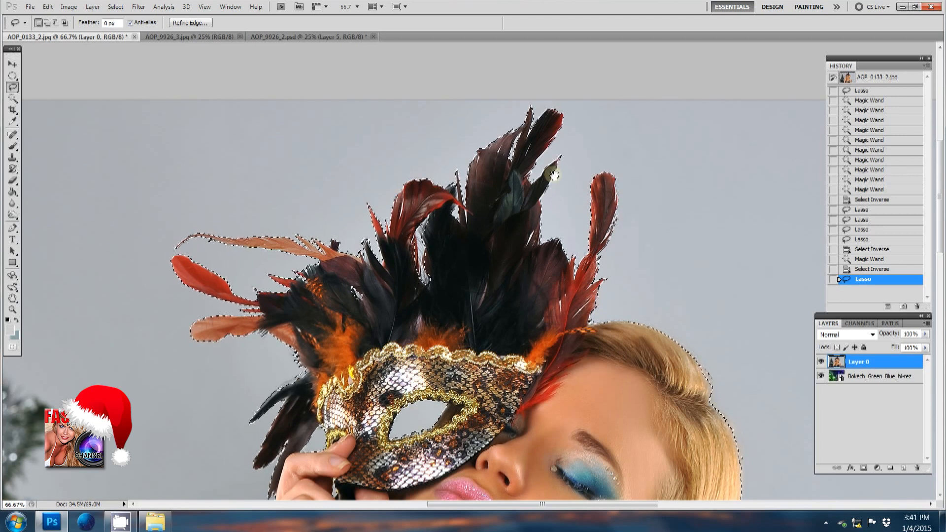
{"action": "mouse_move", "coordinate": [483, 226]}
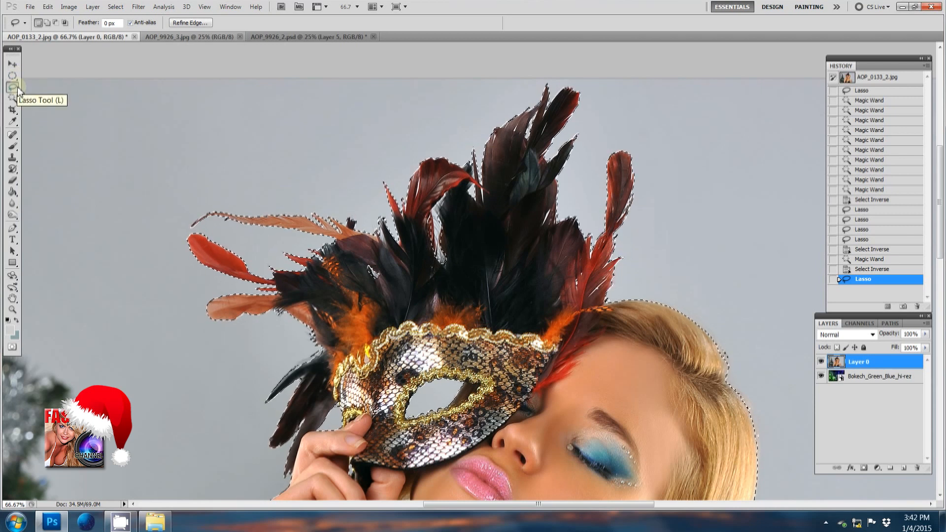
Step: Bring up Refine Edge for the selection and preview it as a red overlay
{"action": "left_click", "coordinate": [12, 99]}
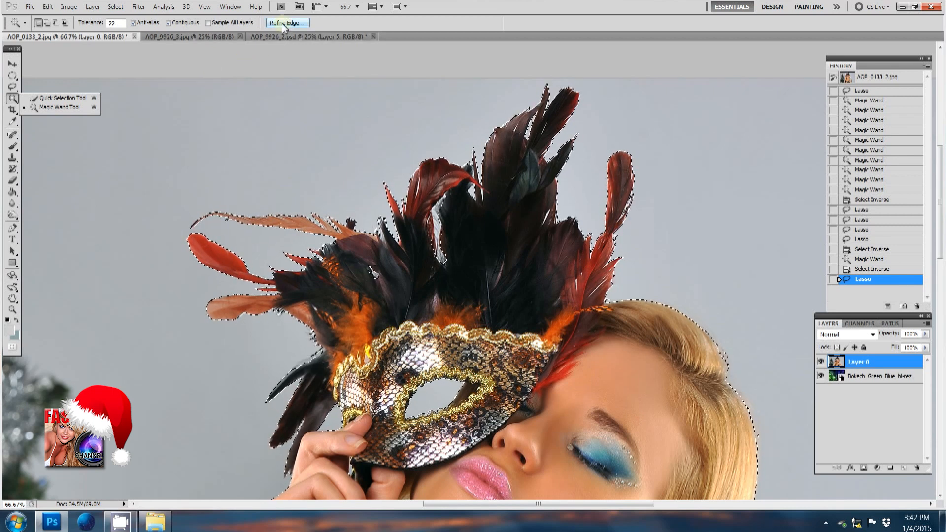
{"action": "left_click", "coordinate": [287, 22]}
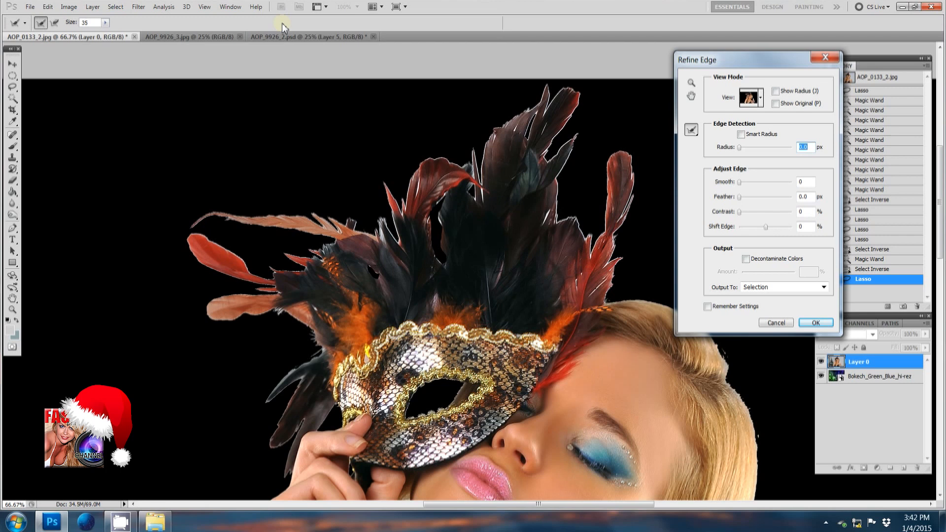
{"action": "mouse_move", "coordinate": [644, 142]}
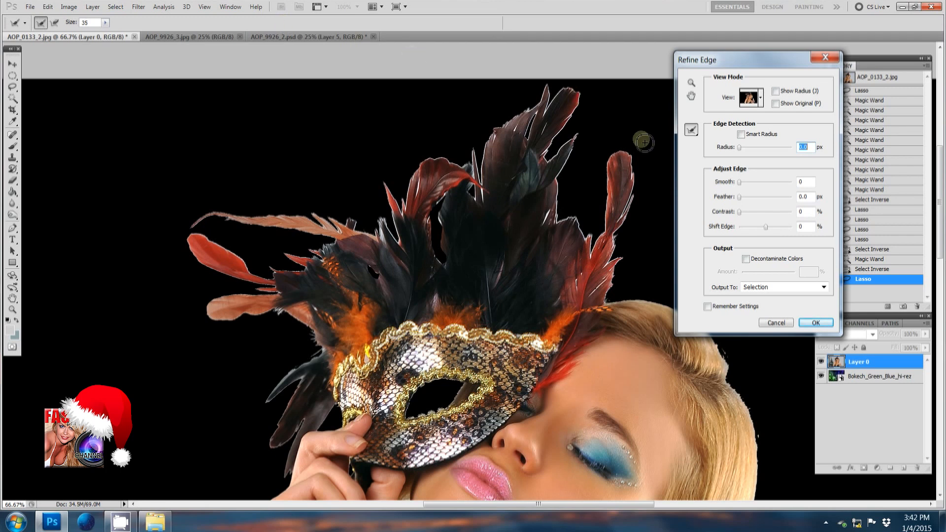
{"action": "left_click", "coordinate": [749, 97]}
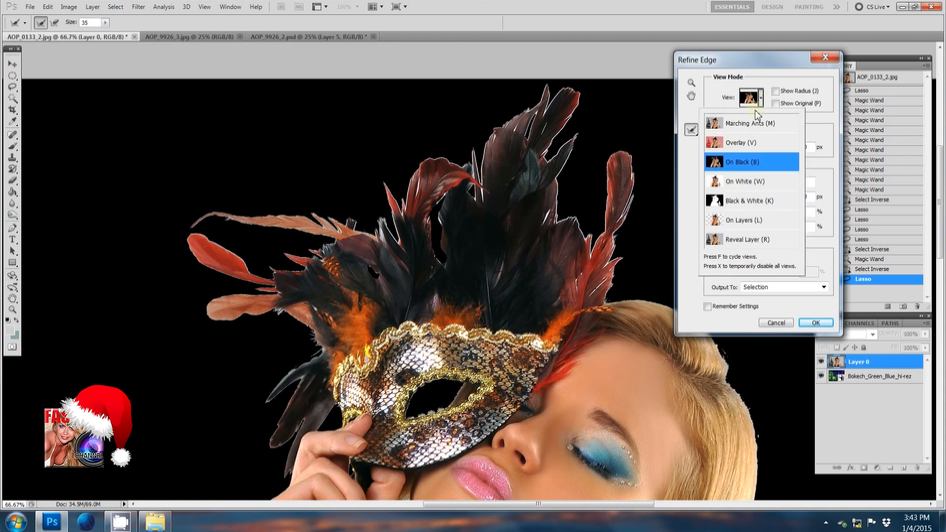
{"action": "left_click", "coordinate": [740, 143]}
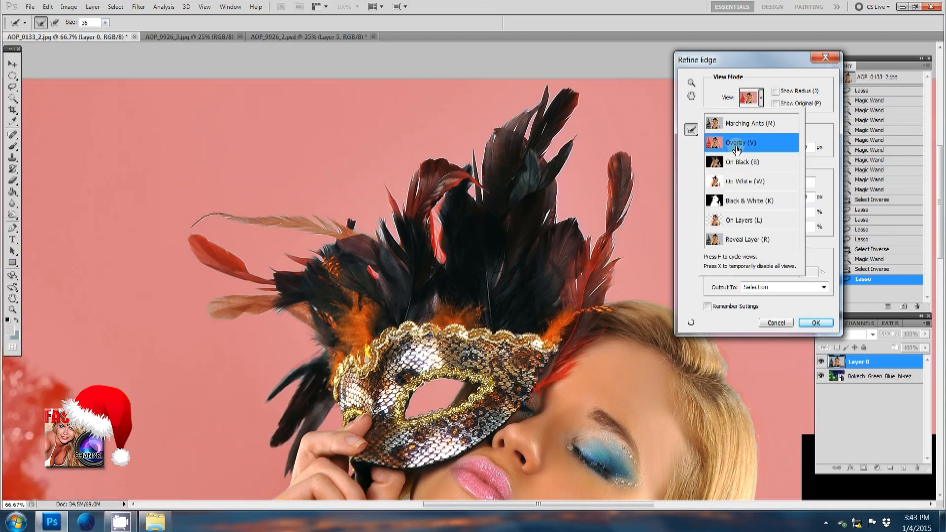
Step: Switch the preview to On Black, then to On Layers over the bokeh background
{"action": "left_click", "coordinate": [744, 181]}
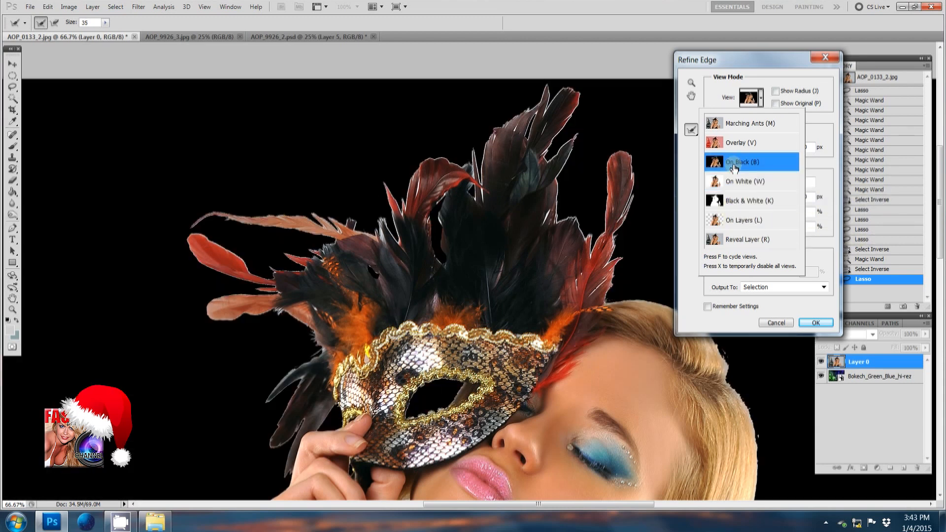
{"action": "left_click", "coordinate": [740, 162]}
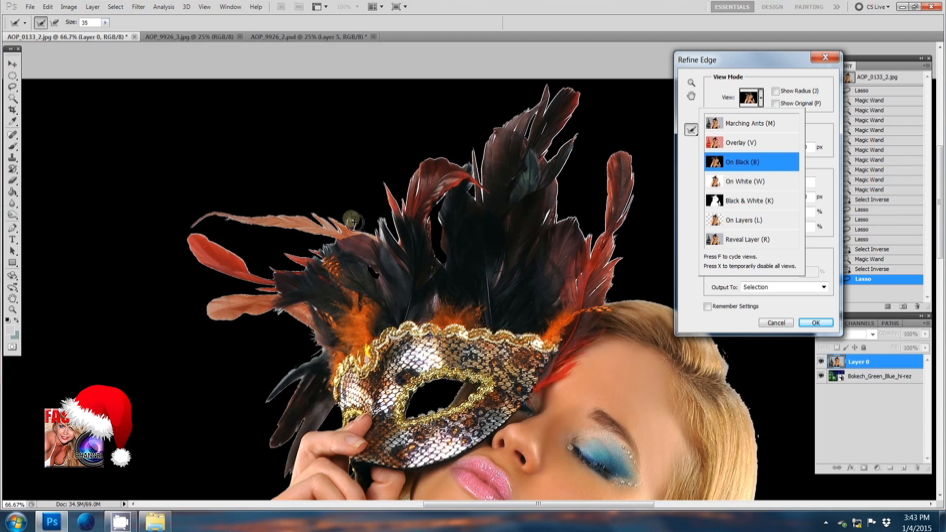
{"action": "mouse_move", "coordinate": [727, 219]}
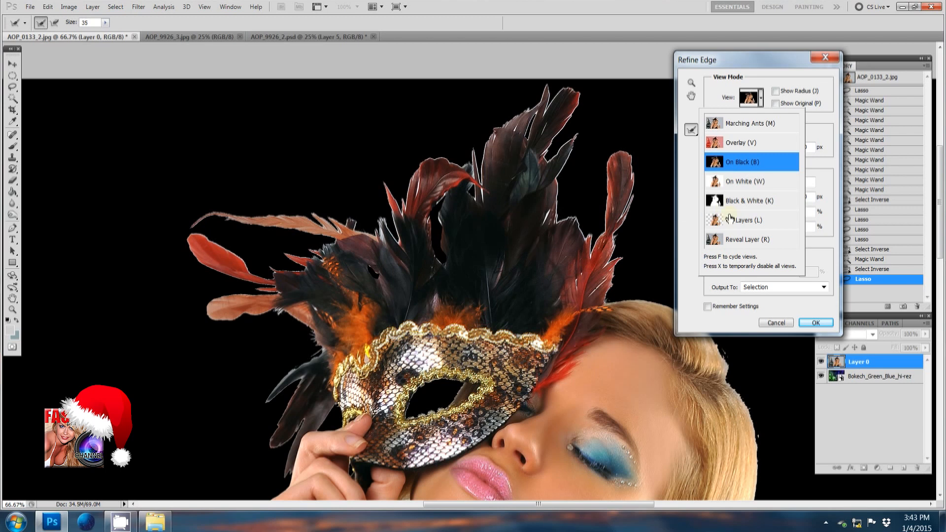
{"action": "left_click", "coordinate": [746, 220]}
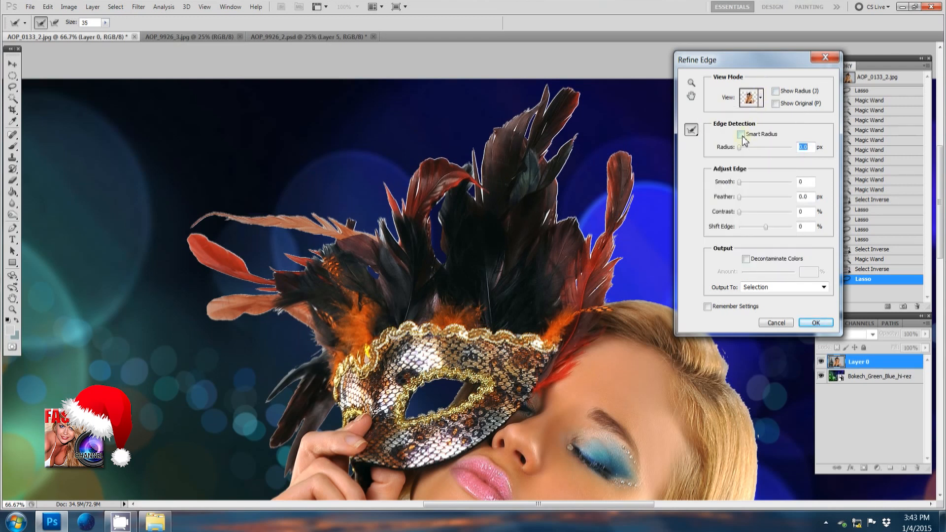
Step: Raise the edge-detection Radius to 18.1 px and briefly toggle Show Radius to check it
{"action": "left_click_drag", "start_coordinate": [742, 147], "coordinate": [759, 147]}
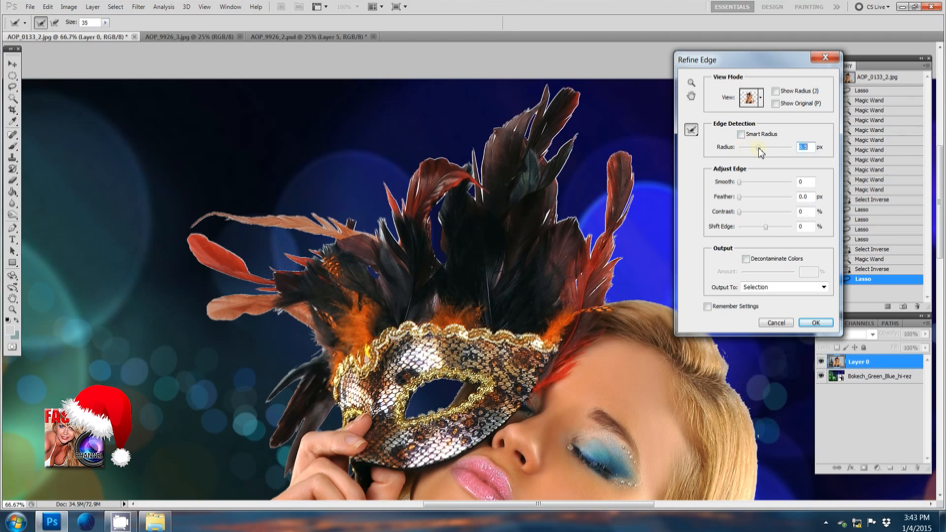
{"action": "left_click_drag", "start_coordinate": [759, 147], "coordinate": [762, 147]}
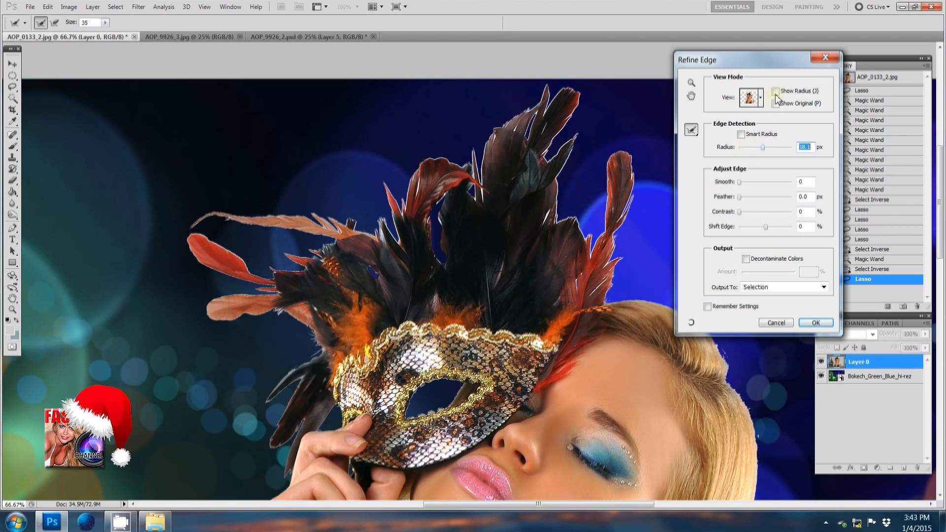
{"action": "left_click", "coordinate": [776, 91]}
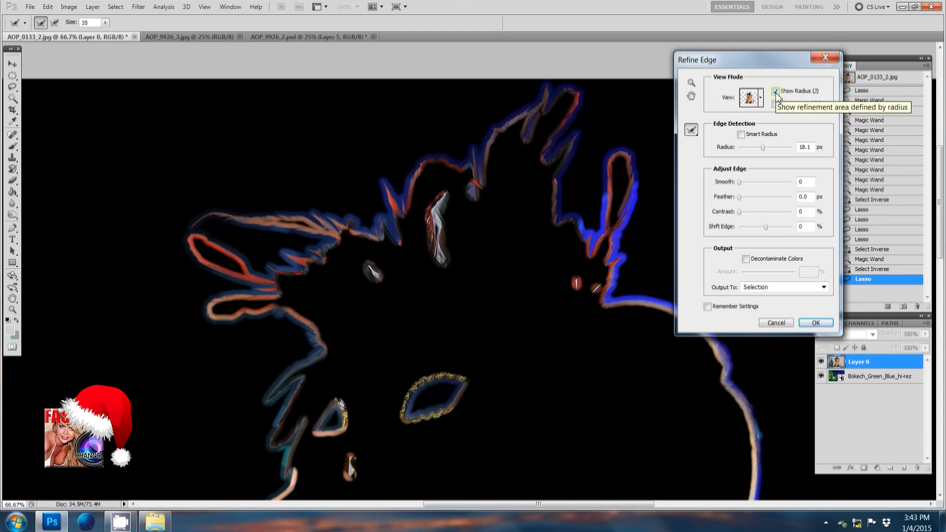
{"action": "left_click", "coordinate": [776, 91]}
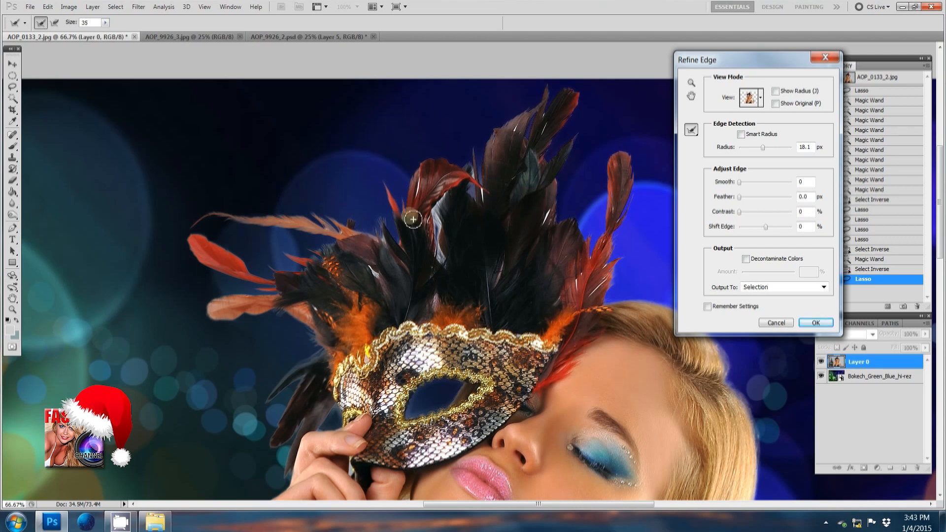
{"action": "mouse_move", "coordinate": [582, 254]}
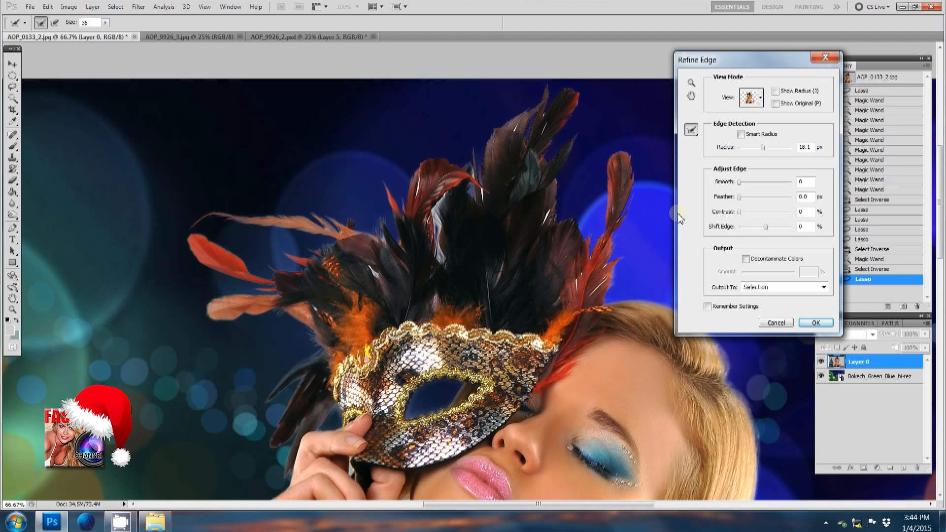
{"action": "mouse_move", "coordinate": [737, 188]}
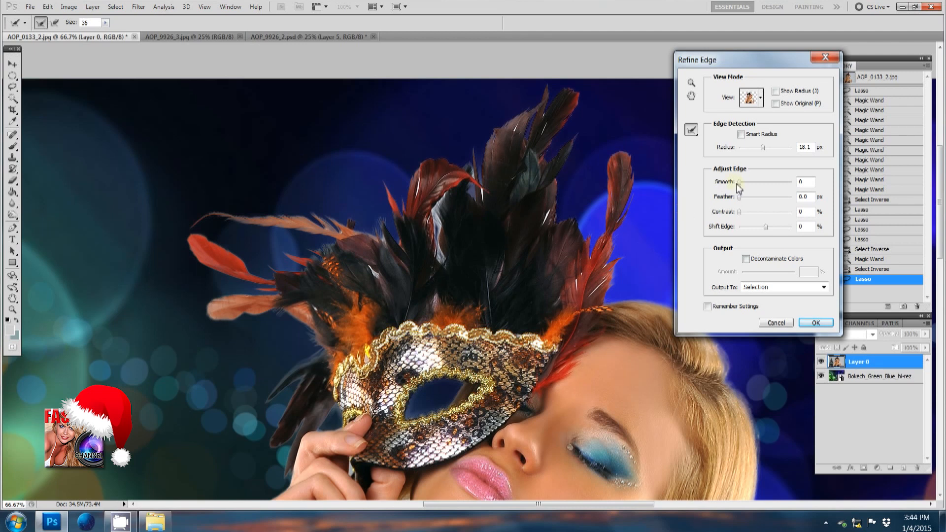
{"action": "mouse_move", "coordinate": [739, 181]}
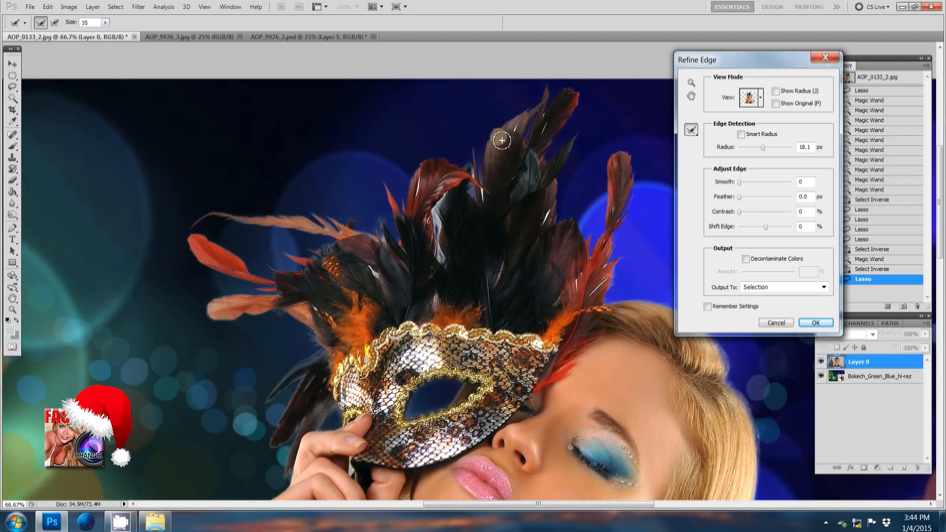
{"action": "mouse_move", "coordinate": [739, 186]}
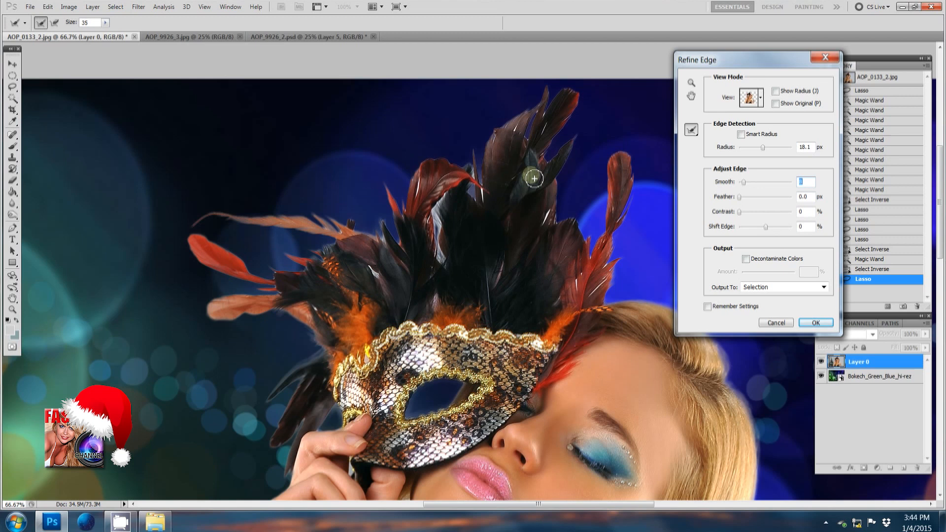
{"action": "mouse_move", "coordinate": [741, 202]}
{"action": "type", "text": "8"}
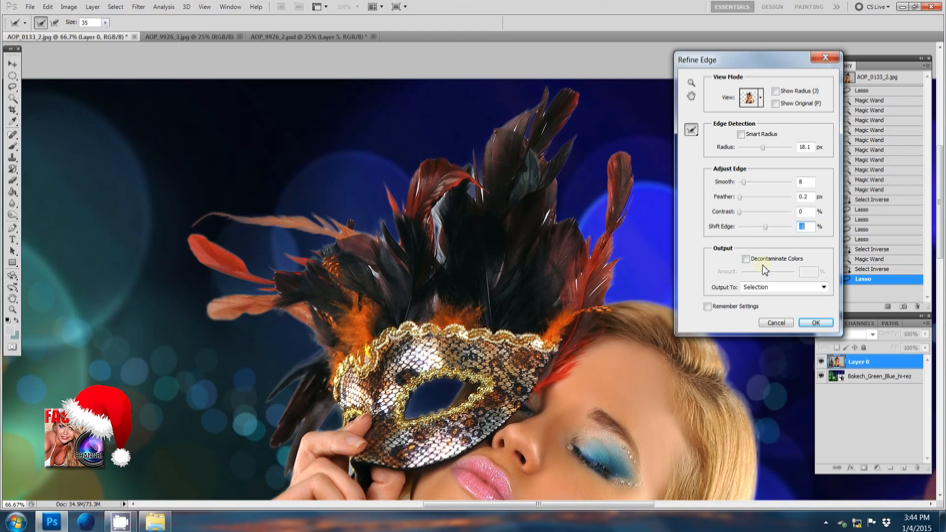
{"action": "mouse_move", "coordinate": [747, 259]}
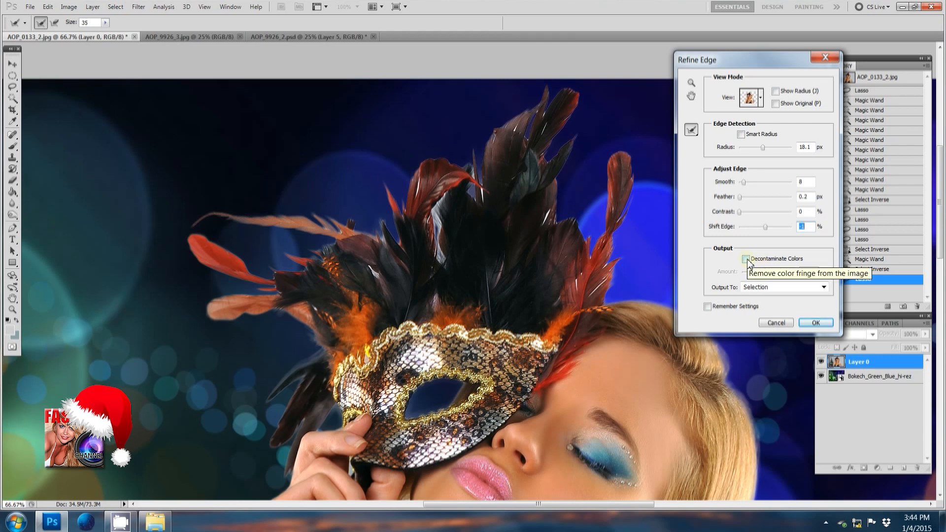
Step: Enable Decontaminate Colors to remove colour fringing from the edges
{"action": "left_click", "coordinate": [746, 258]}
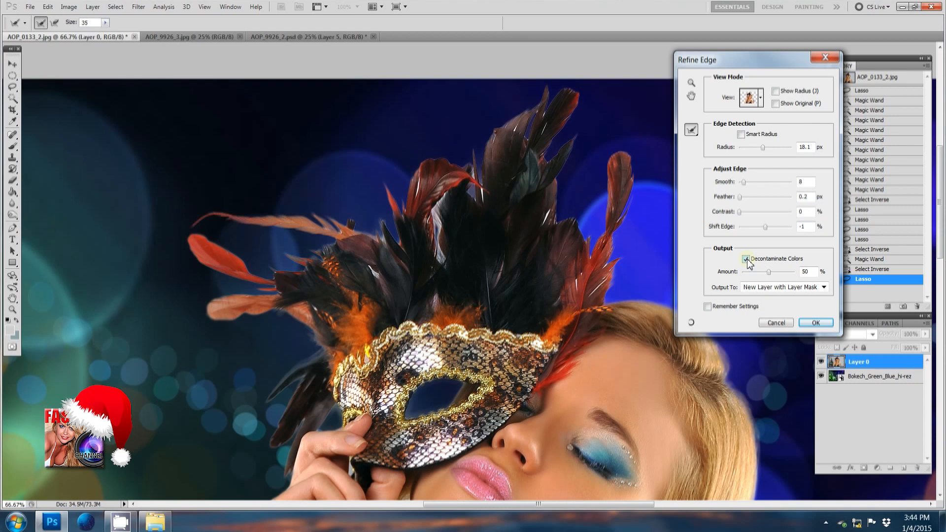
{"action": "left_click", "coordinate": [745, 258]}
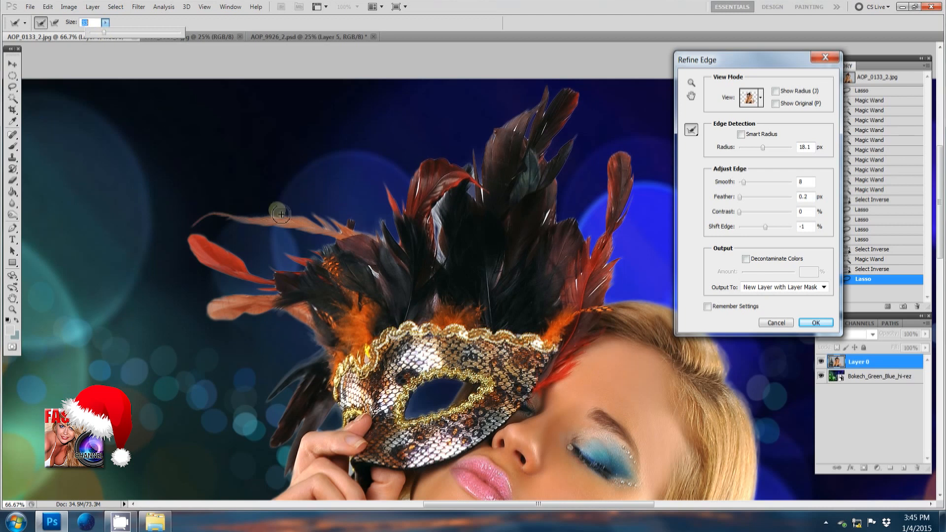
{"action": "mouse_move", "coordinate": [434, 209]}
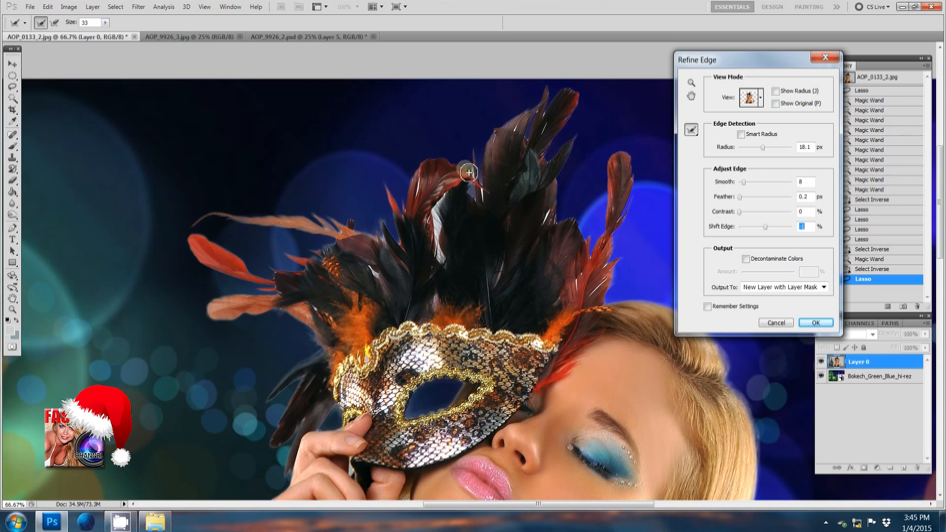
Step: Paint Refine Radius over the upper, left and lower feathers and output the cutout to a new masked layer
{"action": "left_click_drag", "start_coordinate": [467, 172], "coordinate": [411, 211]}
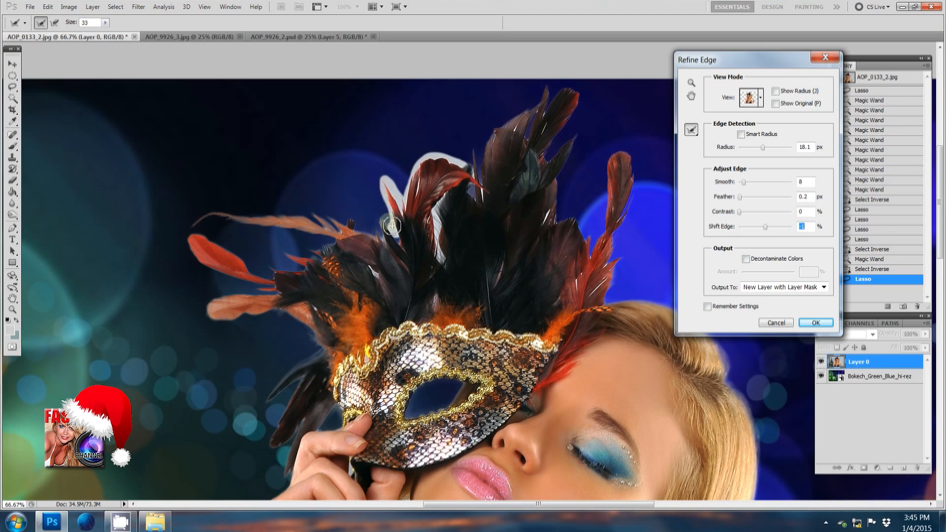
{"action": "mouse_move", "coordinate": [351, 229]}
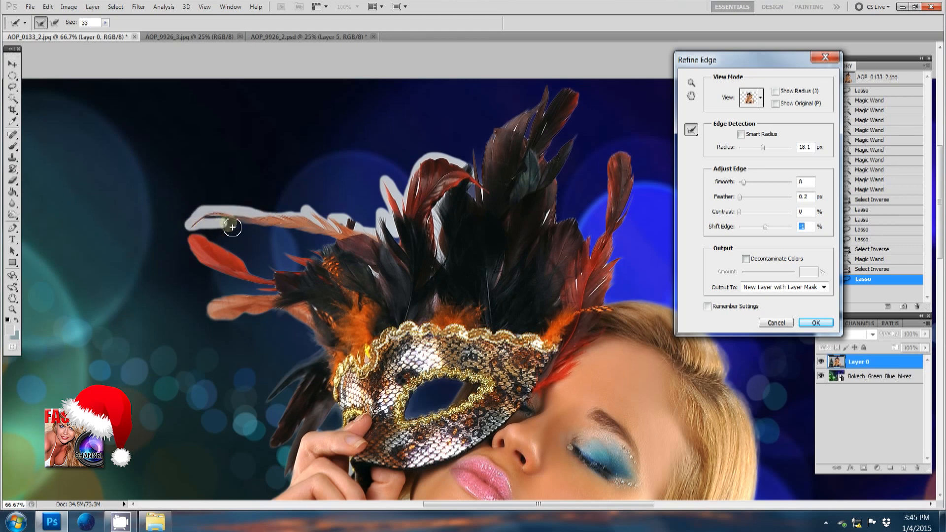
{"action": "left_click_drag", "start_coordinate": [233, 228], "coordinate": [332, 247]}
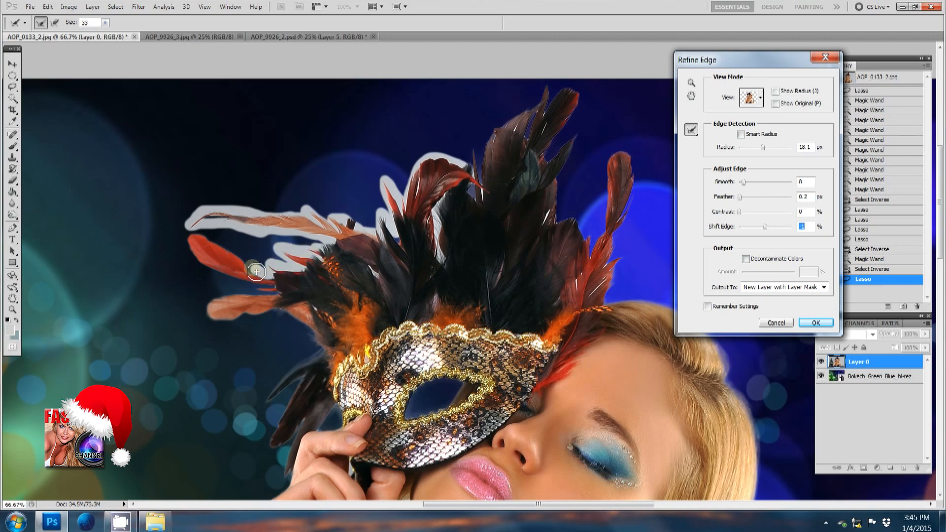
{"action": "left_click_drag", "start_coordinate": [256, 272], "coordinate": [204, 263]}
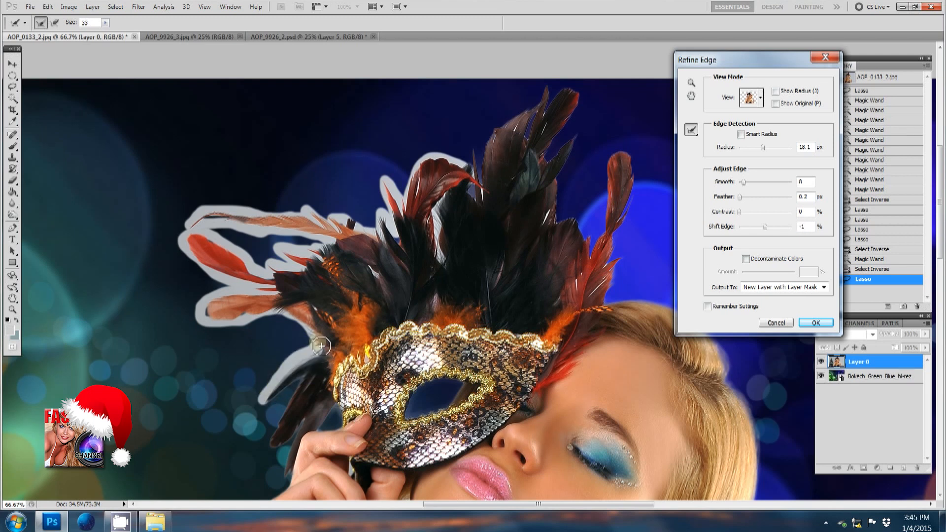
{"action": "left_click_drag", "start_coordinate": [321, 346], "coordinate": [565, 332]}
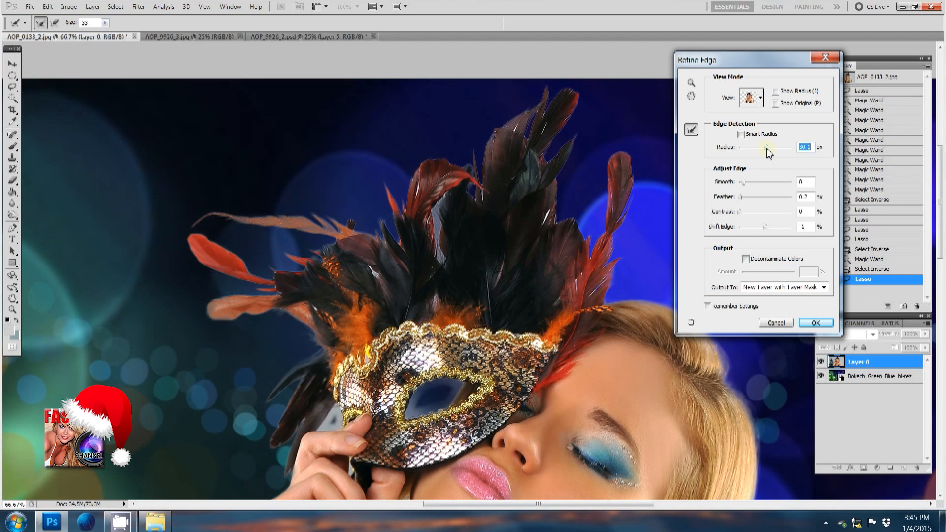
{"action": "mouse_move", "coordinate": [550, 216]}
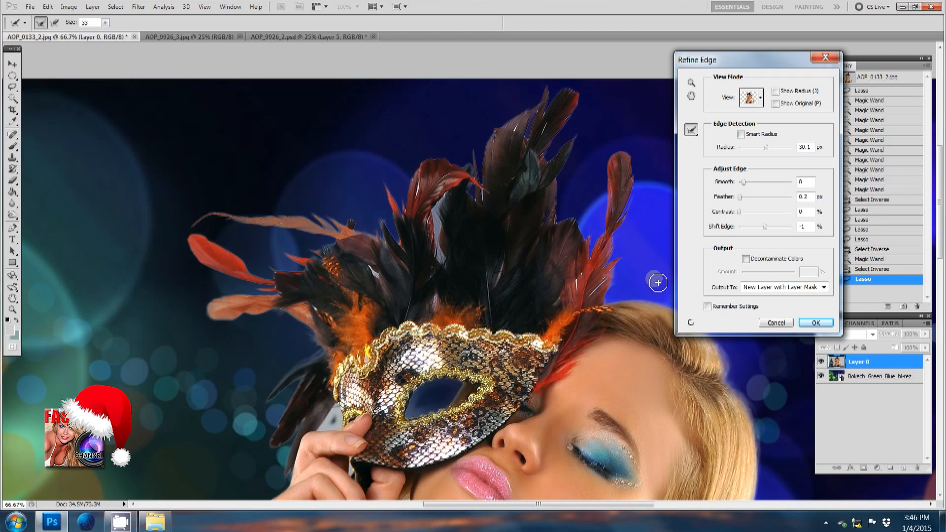
{"action": "left_click", "coordinate": [815, 322]}
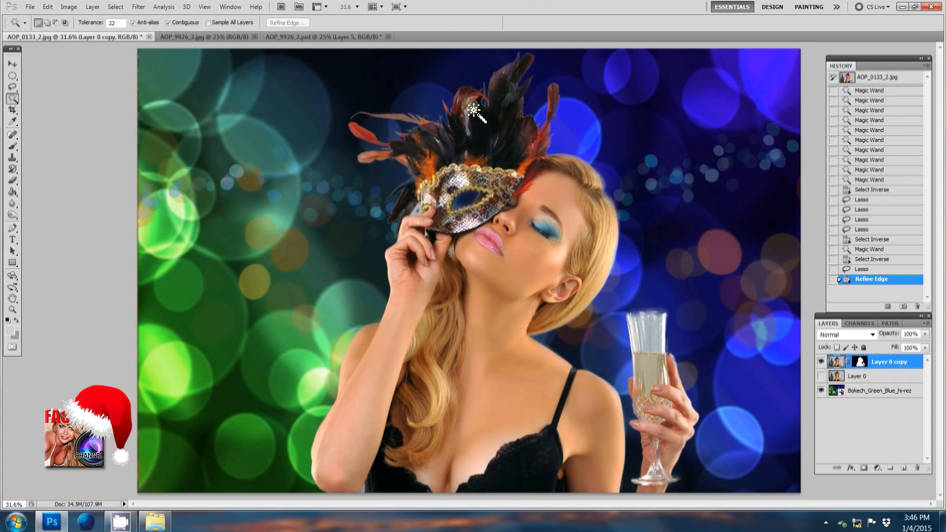
{"action": "mouse_move", "coordinate": [398, 121]}
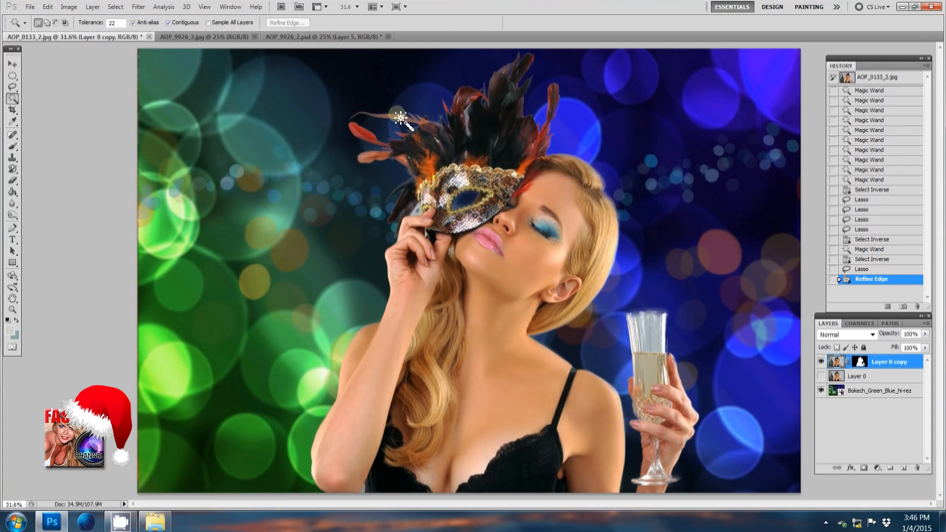
Step: Magnify the view around the feathers of the masked model copy
{"action": "left_click", "coordinate": [12, 216]}
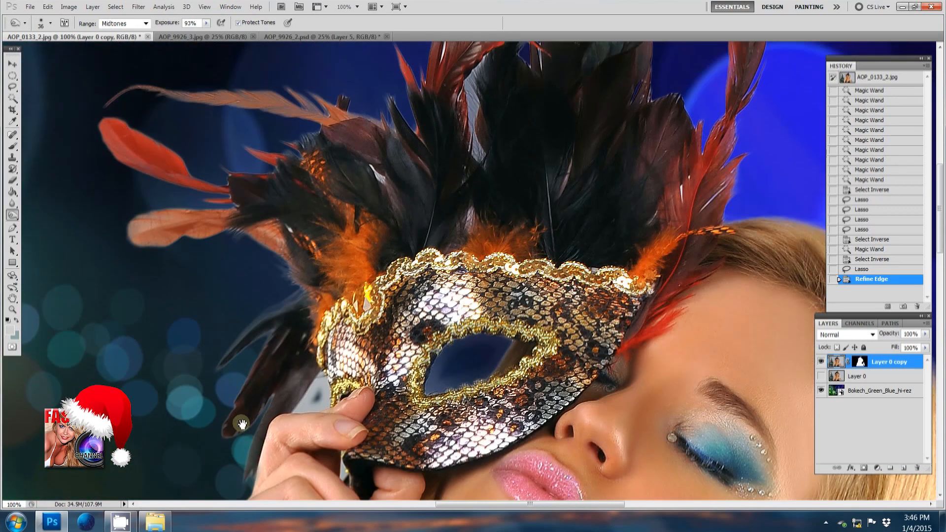
Step: Set the Burn tool's Range to Shadows for darkening the fringes
{"action": "left_click", "coordinate": [147, 23]}
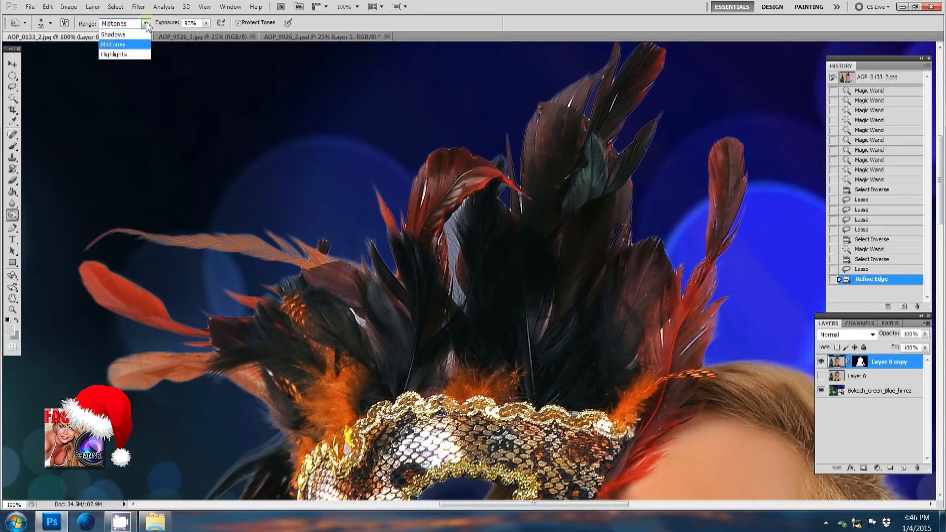
{"action": "left_click", "coordinate": [112, 33]}
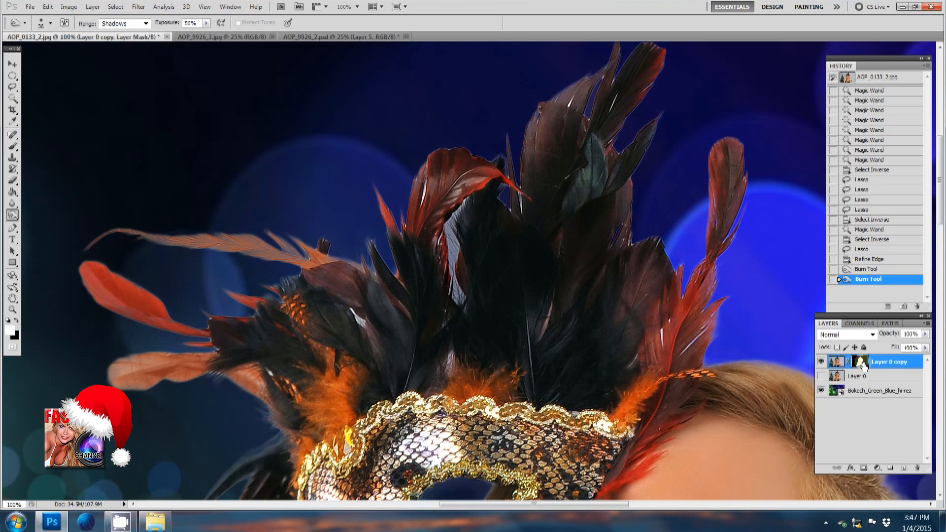
{"action": "mouse_move", "coordinate": [858, 362]}
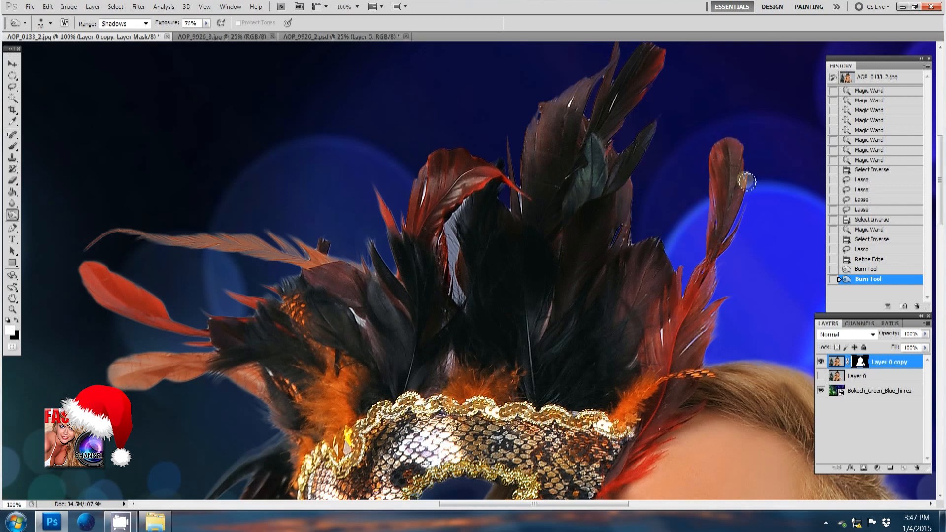
Step: Burn the pale fringes along the right, central red and left feather edges into the dark background
{"action": "left_click_drag", "start_coordinate": [746, 182], "coordinate": [737, 300]}
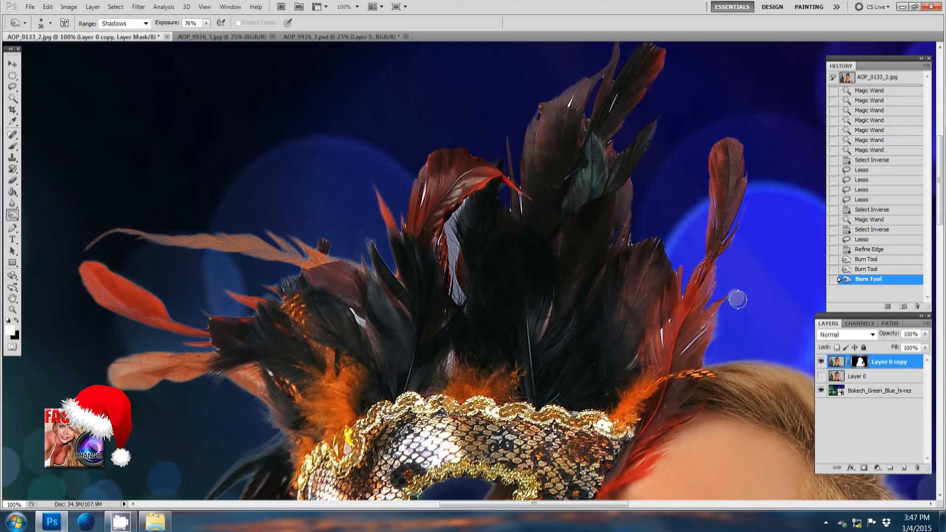
{"action": "left_click_drag", "start_coordinate": [737, 299], "coordinate": [657, 335]}
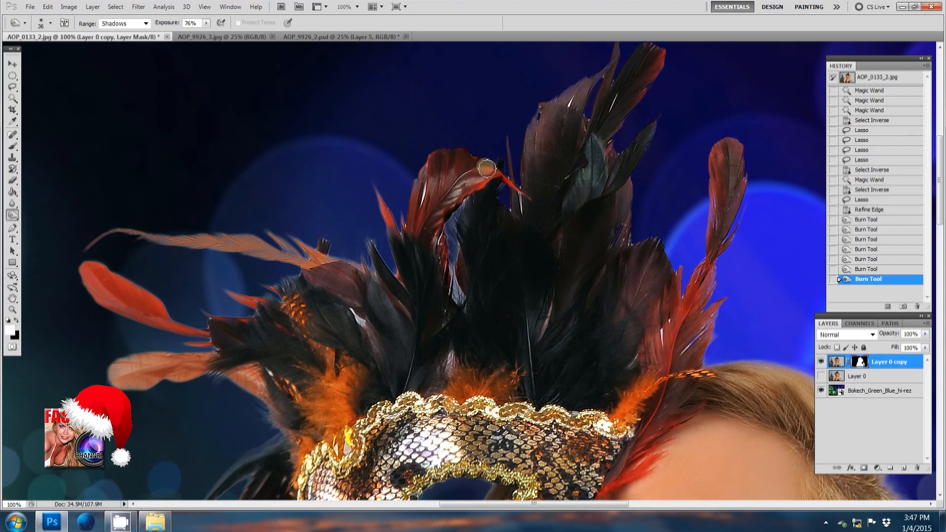
{"action": "left_click_drag", "start_coordinate": [486, 168], "coordinate": [455, 278]}
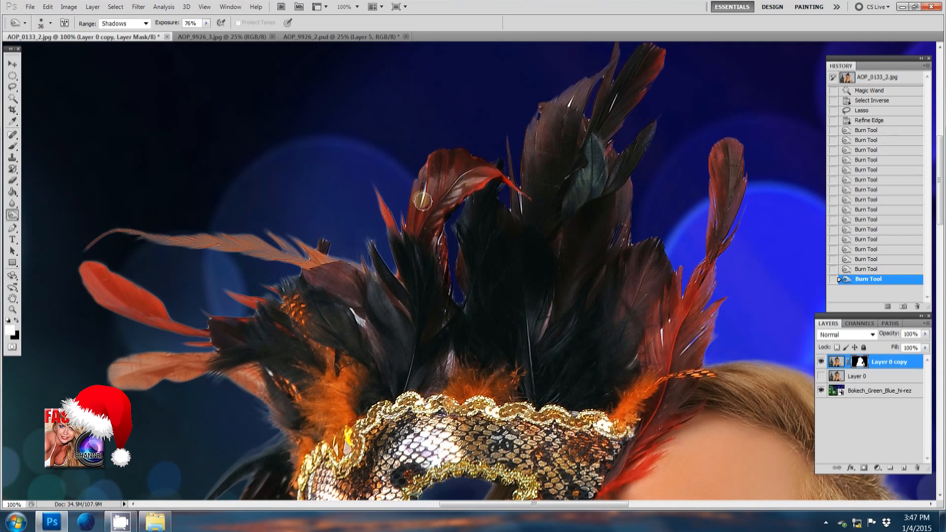
{"action": "left_click_drag", "start_coordinate": [423, 200], "coordinate": [401, 235]}
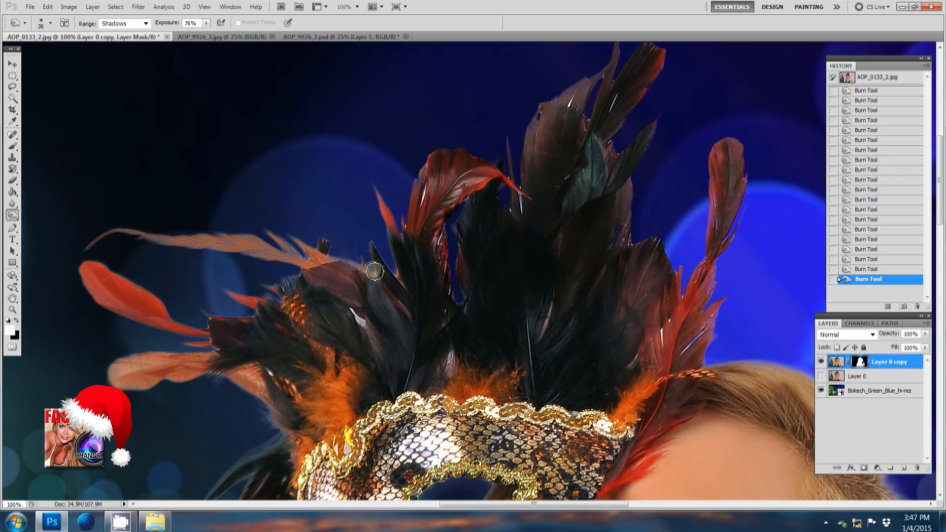
{"action": "left_click_drag", "start_coordinate": [374, 272], "coordinate": [337, 249]}
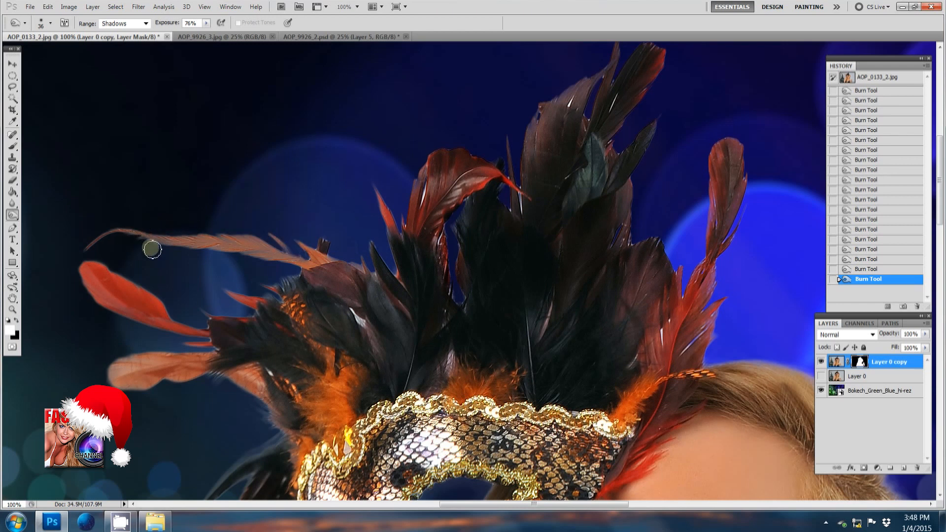
{"action": "left_click_drag", "start_coordinate": [152, 249], "coordinate": [254, 259]}
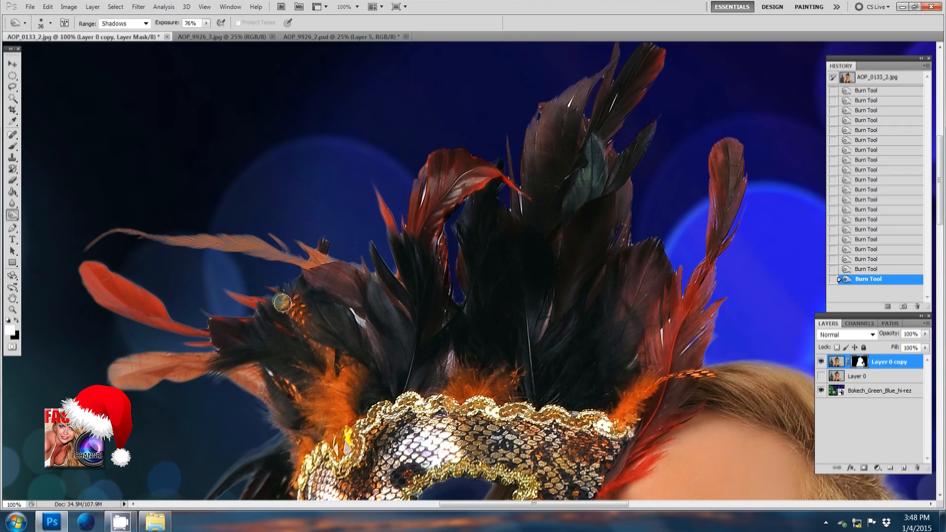
{"action": "left_click_drag", "start_coordinate": [283, 302], "coordinate": [251, 309]}
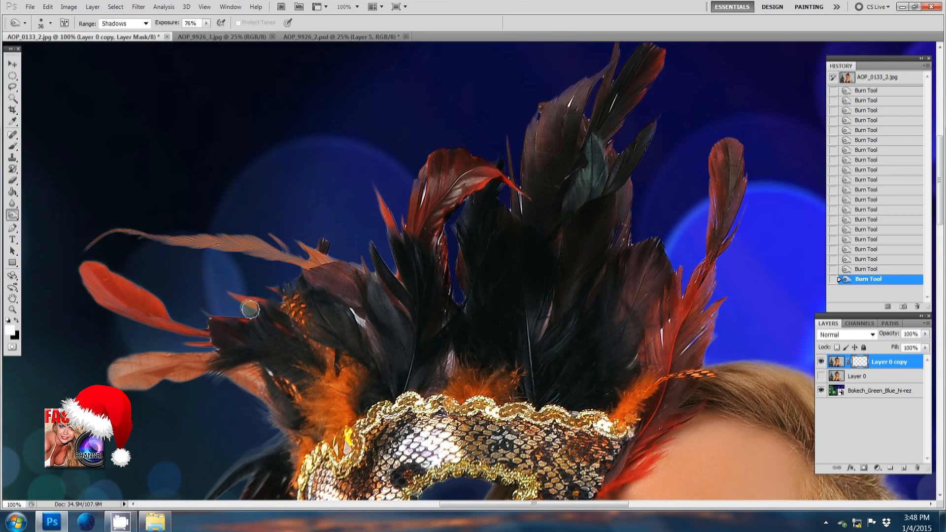
{"action": "left_click_drag", "start_coordinate": [250, 309], "coordinate": [198, 314]}
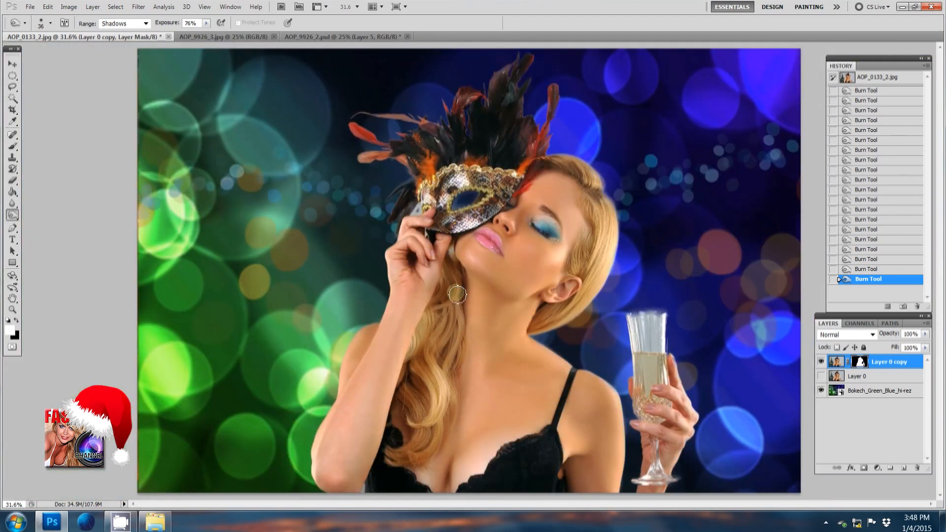
Step: Reposition the model layer copy to the right side of the canvas
{"action": "left_click", "coordinate": [12, 64]}
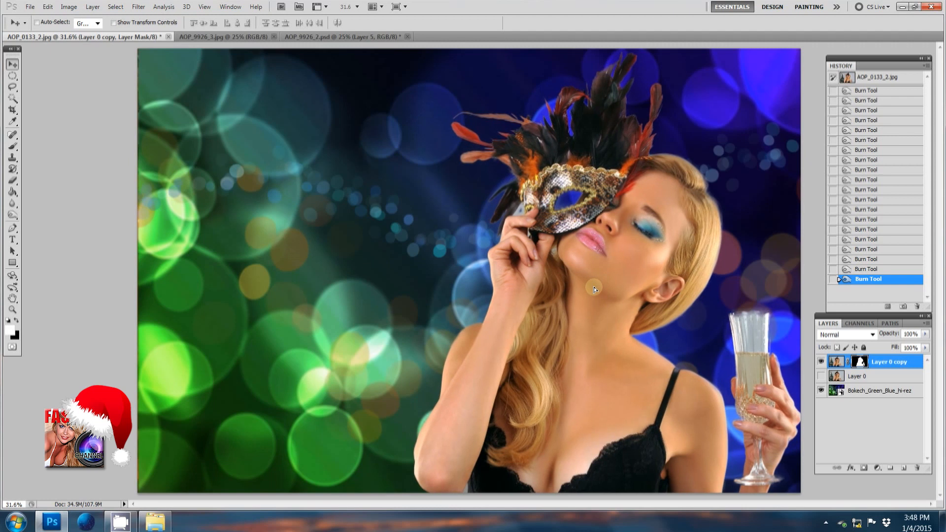
{"action": "left_click", "coordinate": [344, 37]}
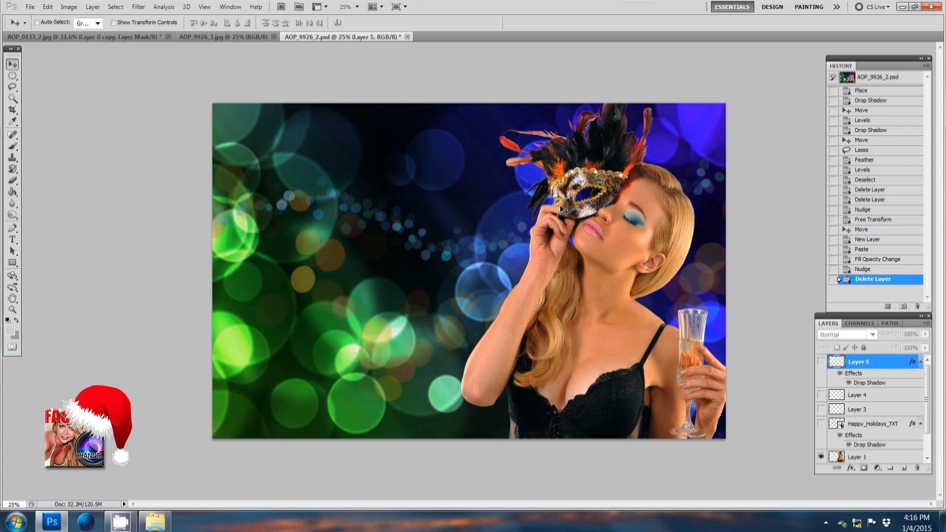
{"action": "mouse_move", "coordinate": [520, 304]}
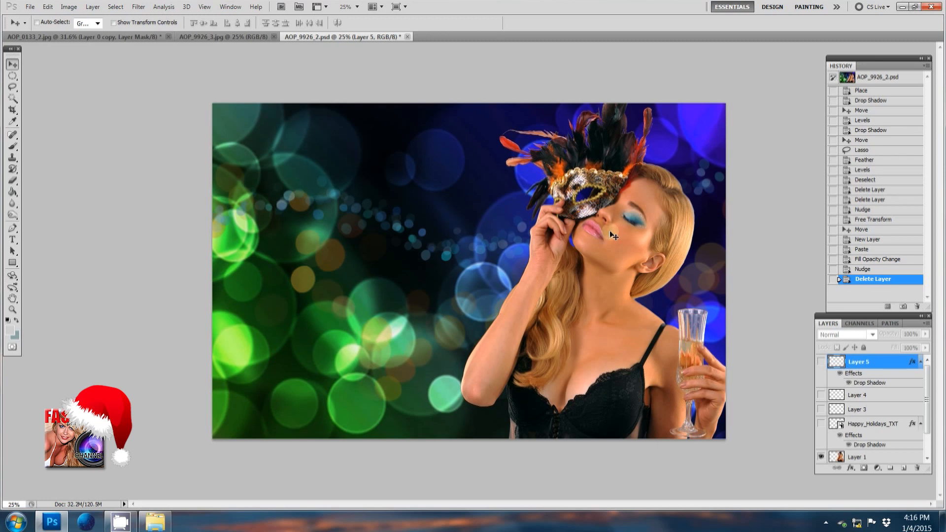
{"action": "mouse_move", "coordinate": [349, 267]}
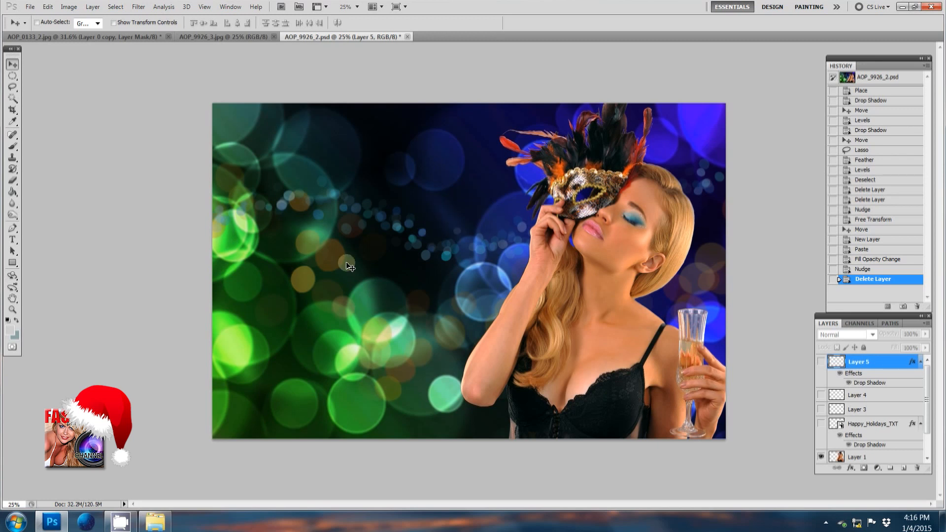
{"action": "mouse_move", "coordinate": [431, 247]}
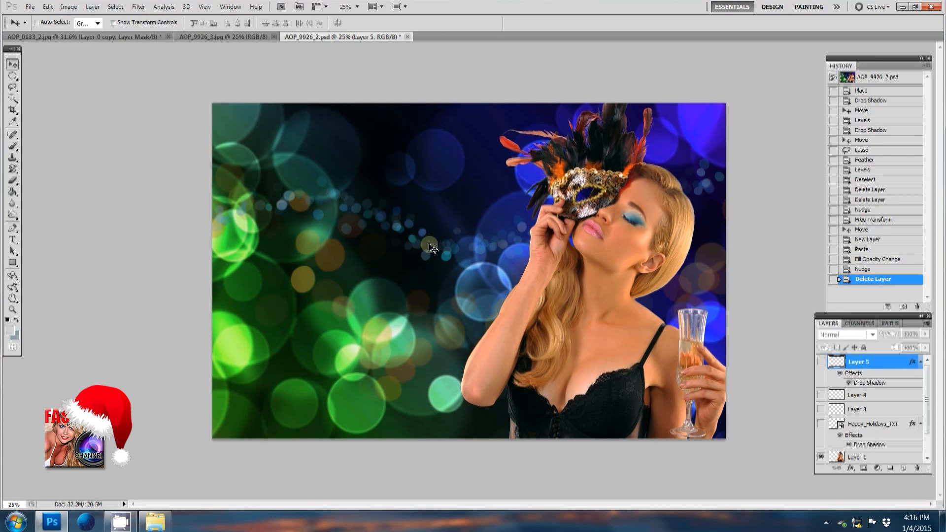
{"action": "mouse_move", "coordinate": [431, 246]}
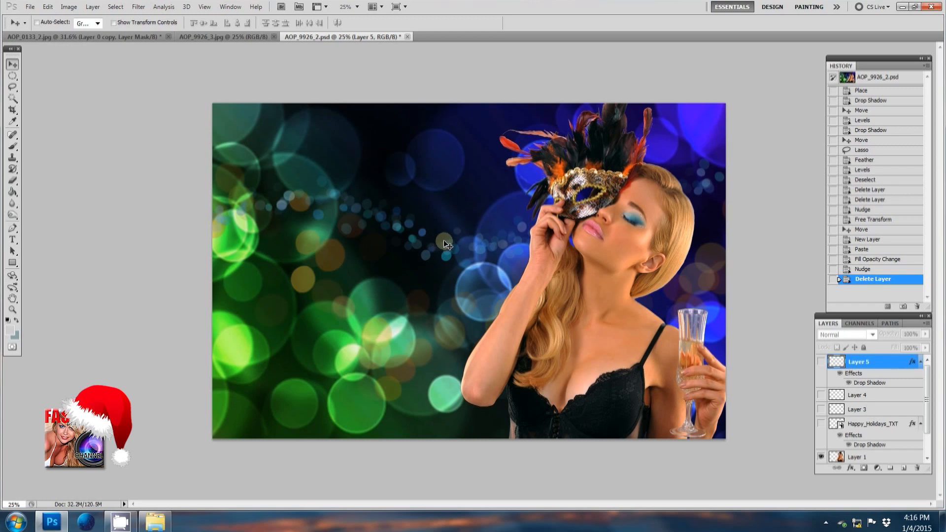
{"action": "mouse_move", "coordinate": [740, 367]}
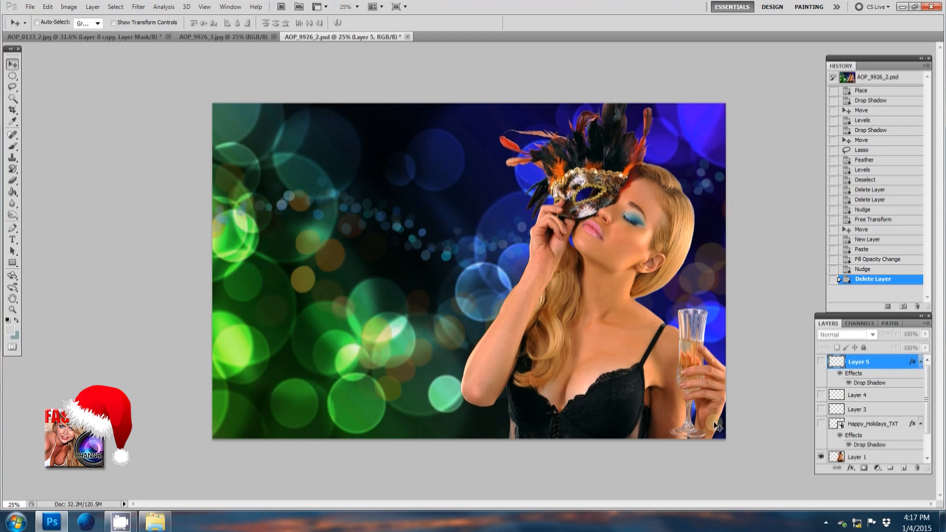
{"action": "mouse_move", "coordinate": [702, 408]}
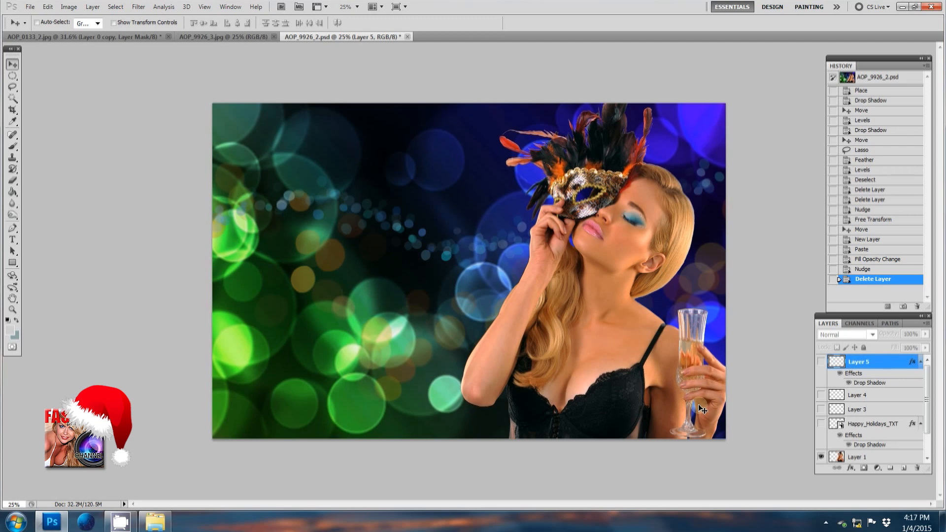
{"action": "mouse_move", "coordinate": [487, 242]}
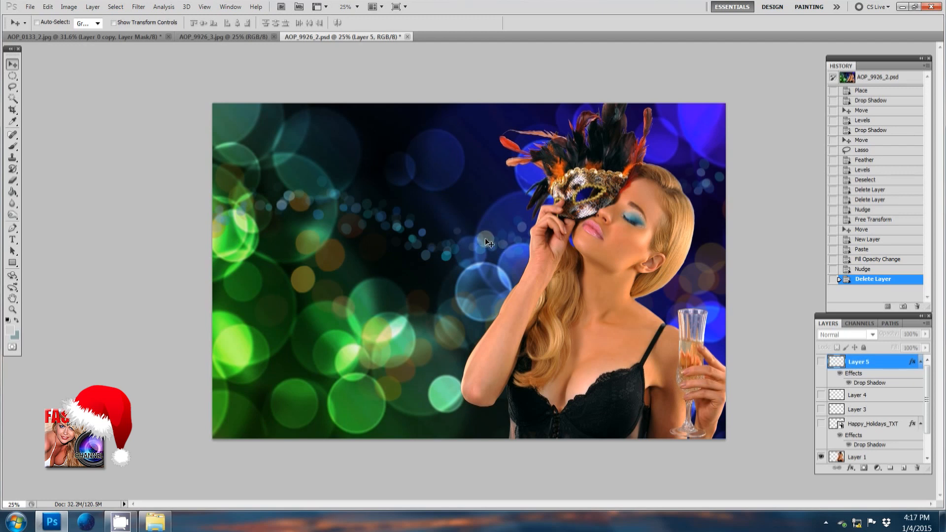
{"action": "mouse_move", "coordinate": [645, 266]}
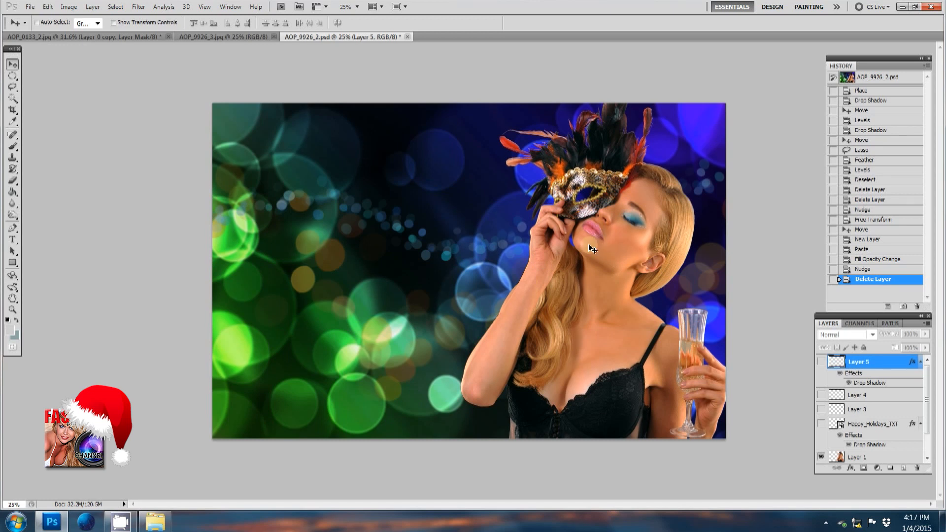
{"action": "mouse_move", "coordinate": [312, 161]}
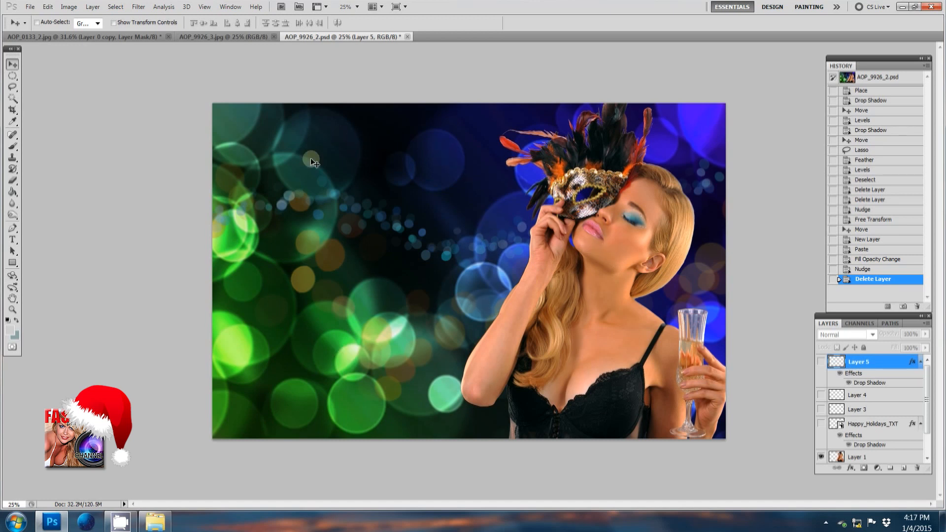
{"action": "mouse_move", "coordinate": [463, 198]}
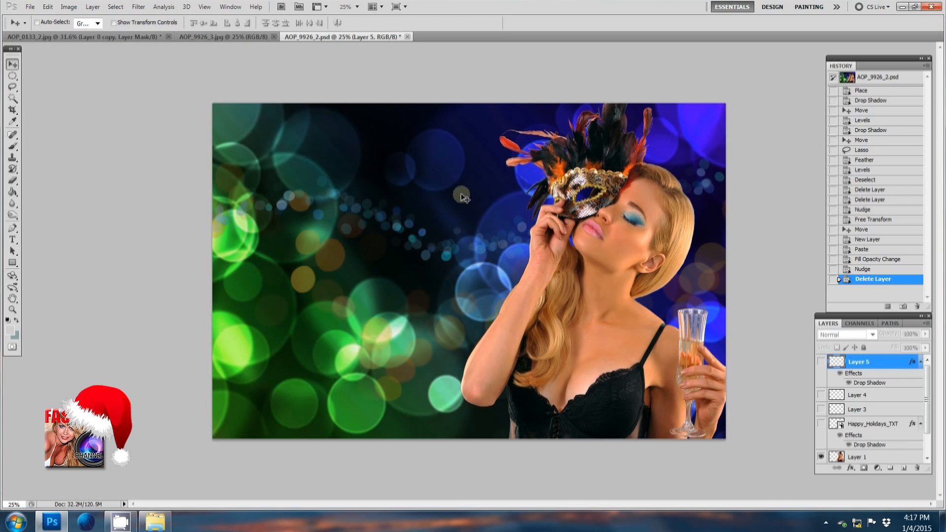
{"action": "mouse_move", "coordinate": [377, 170]}
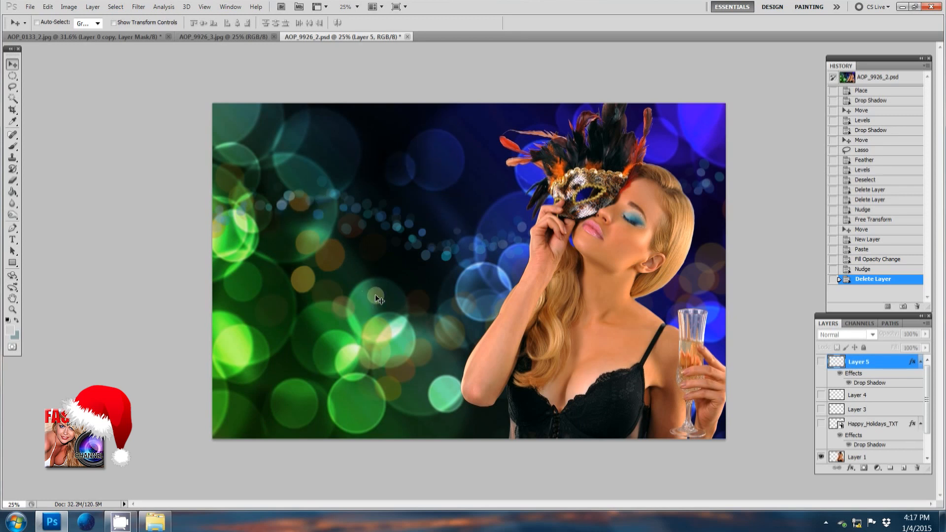
{"action": "mouse_move", "coordinate": [418, 321]}
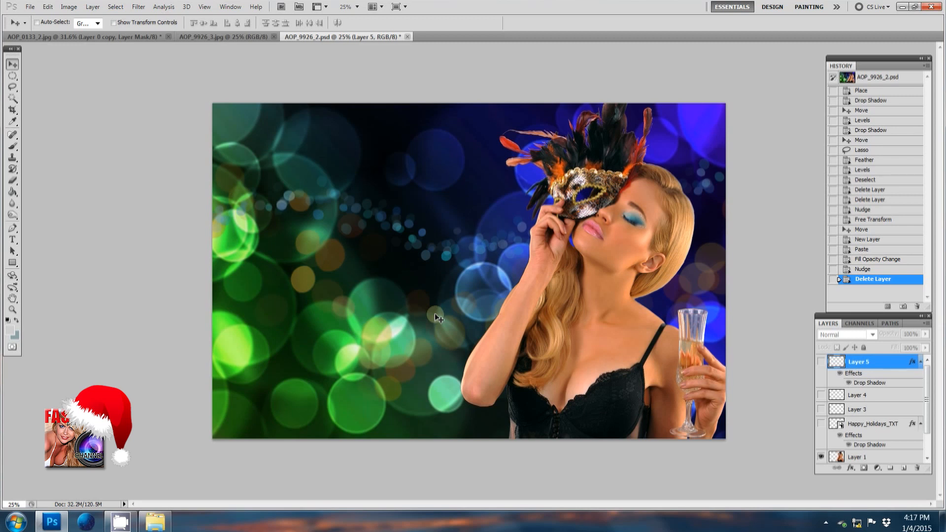
{"action": "mouse_move", "coordinate": [630, 370]}
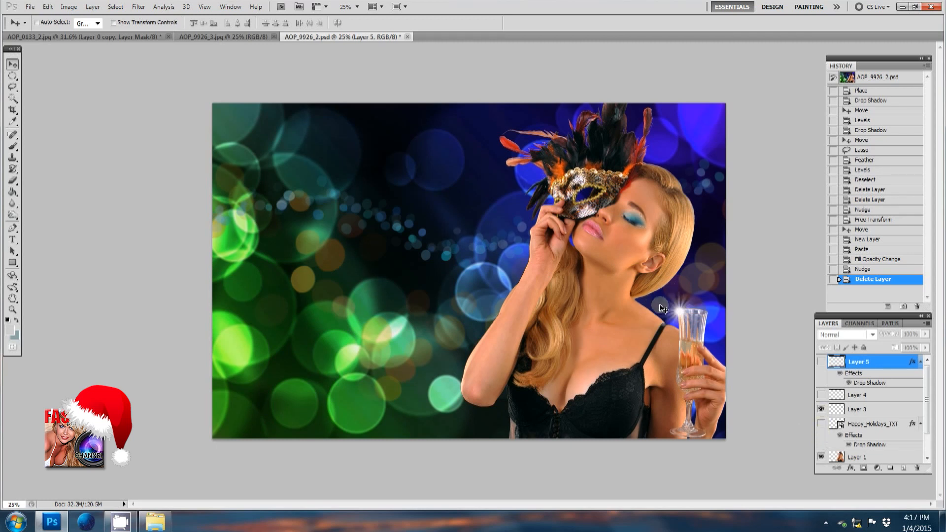
{"action": "mouse_move", "coordinate": [676, 337]}
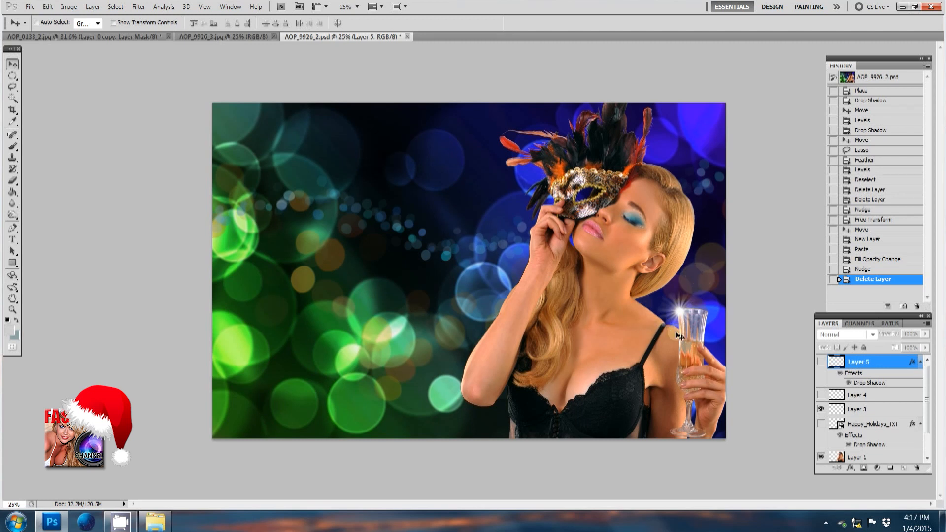
{"action": "mouse_move", "coordinate": [667, 369]}
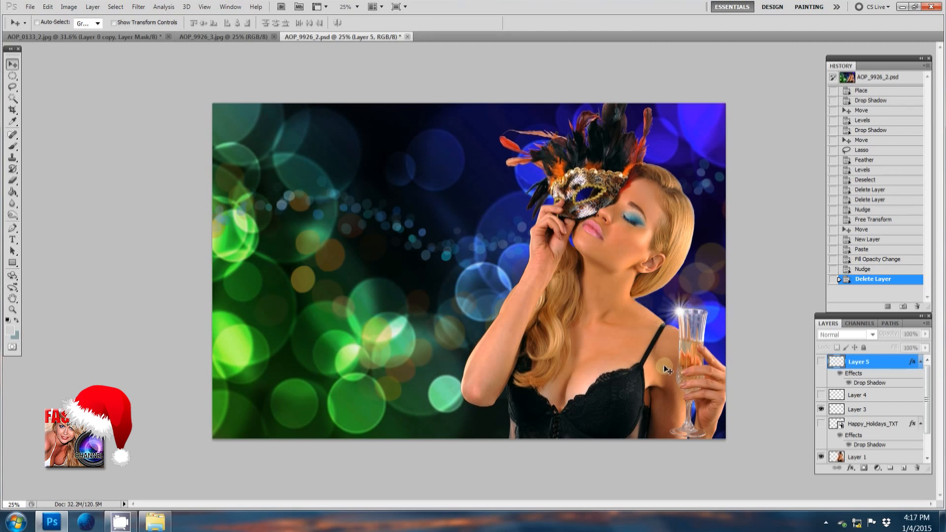
{"action": "mouse_move", "coordinate": [699, 340]}
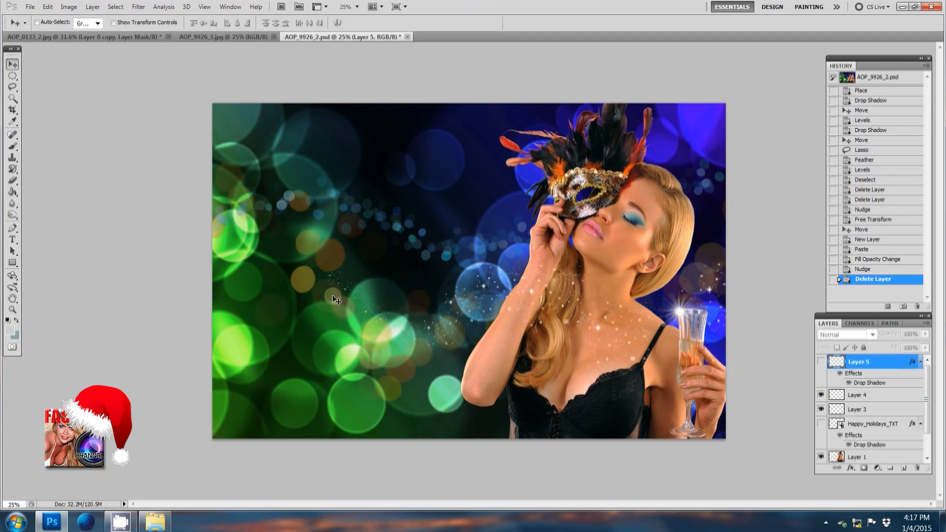
{"action": "mouse_move", "coordinate": [656, 342]}
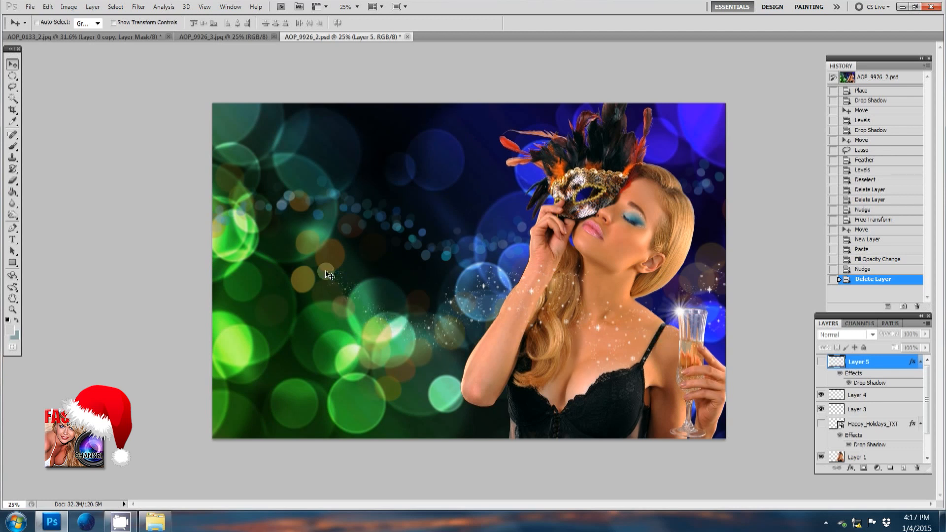
{"action": "mouse_move", "coordinate": [640, 326]}
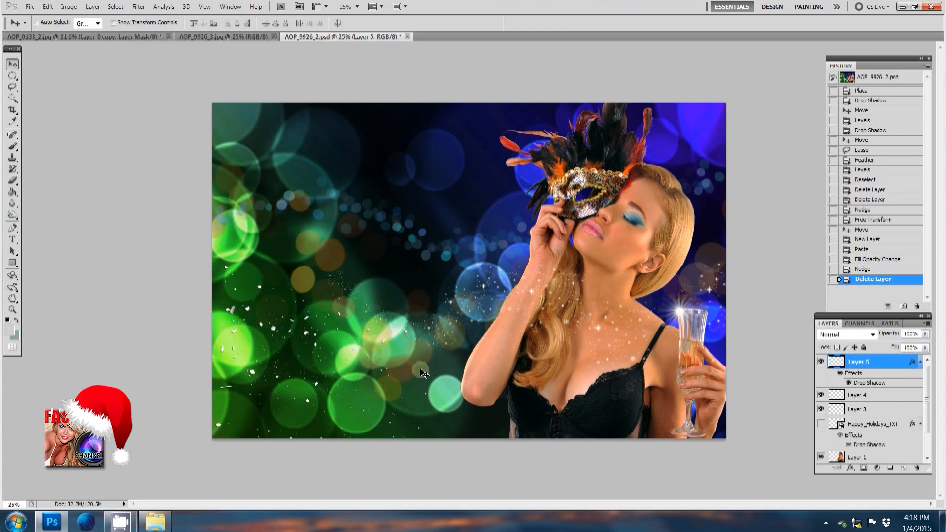
Step: Make the Happy_Holidays_TXT layer visible to reveal the greeting lettering
{"action": "left_click", "coordinate": [820, 424]}
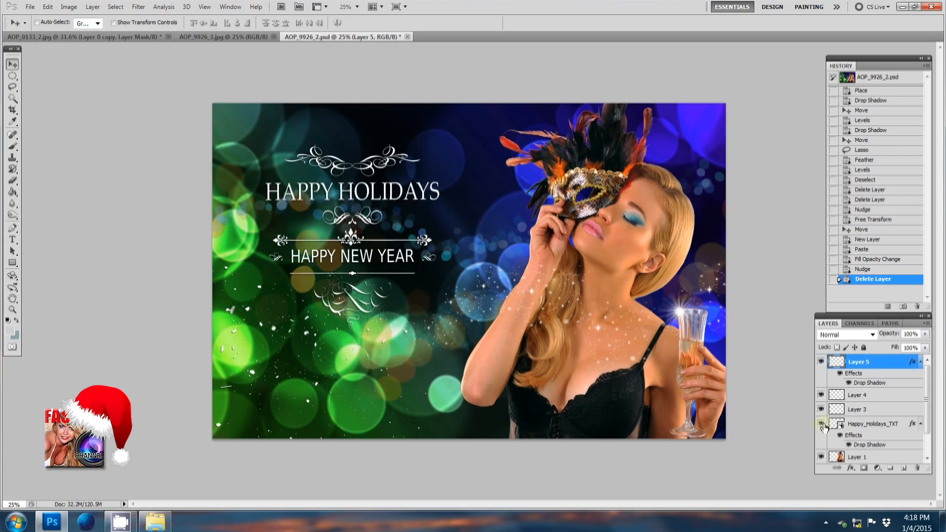
{"action": "mouse_move", "coordinate": [821, 424]}
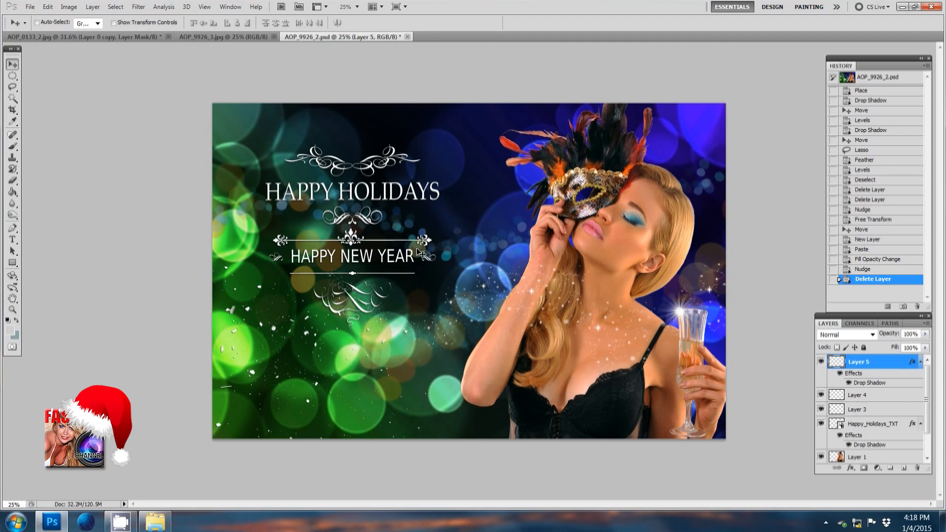
{"action": "mouse_move", "coordinate": [301, 116]}
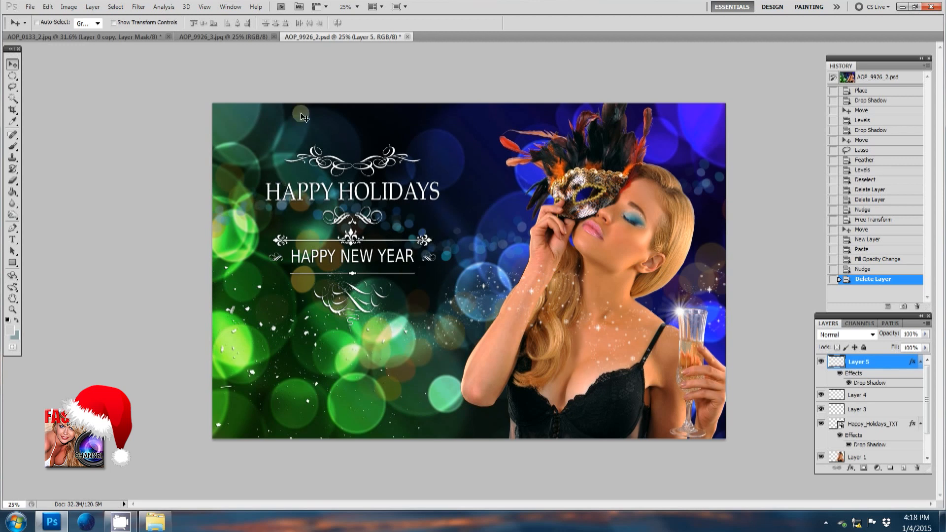
{"action": "mouse_move", "coordinate": [530, 168]}
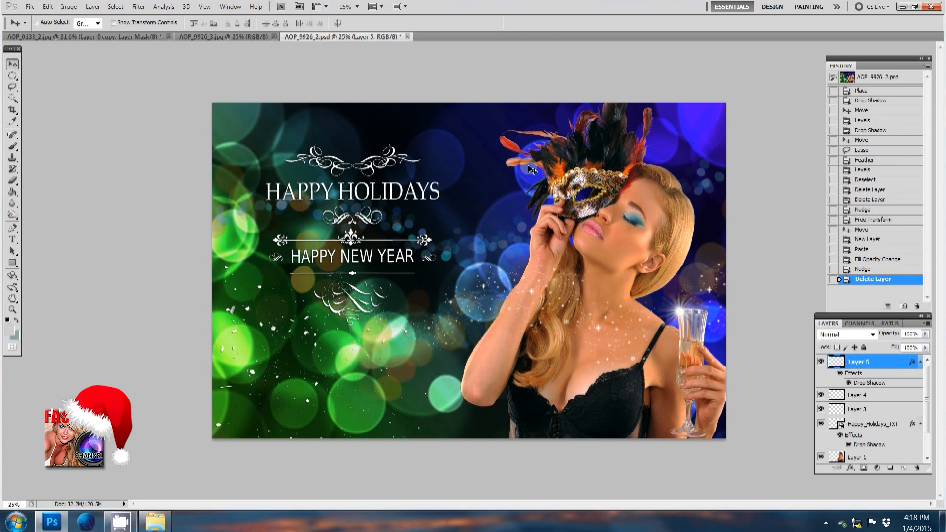
{"action": "mouse_move", "coordinate": [737, 184]}
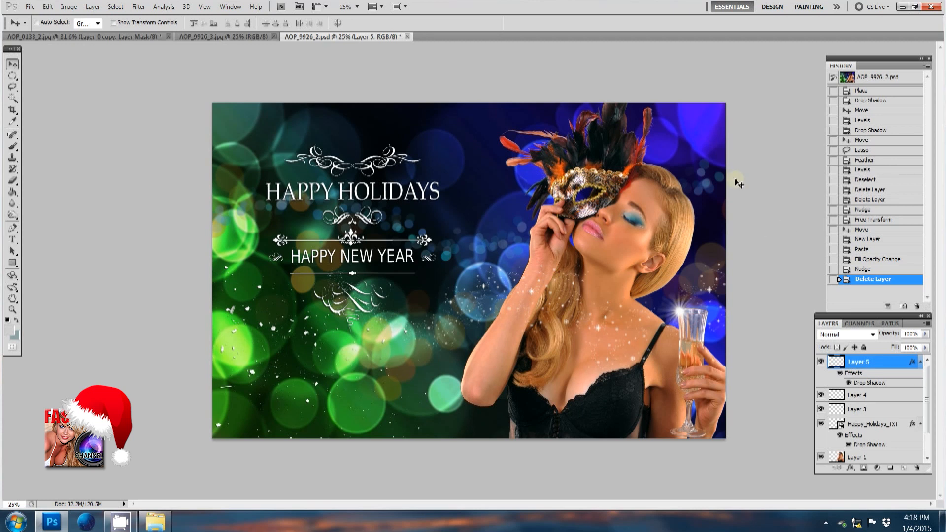
{"action": "left_click", "coordinate": [29, 7]}
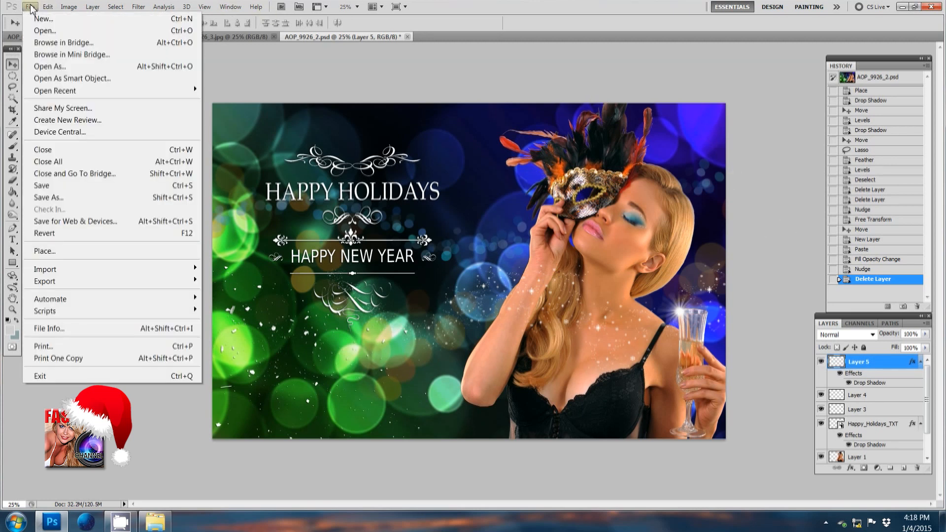
{"action": "mouse_move", "coordinate": [47, 197]}
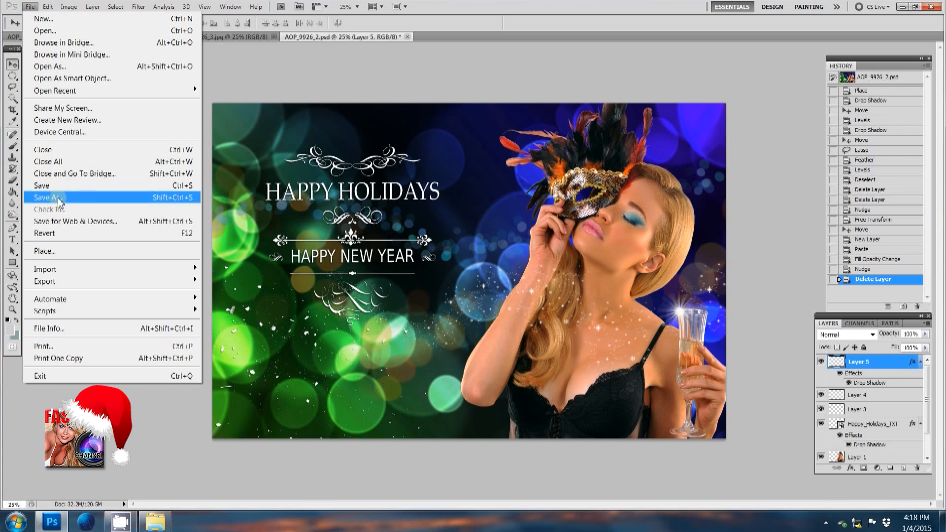
{"action": "left_click", "coordinate": [46, 197]}
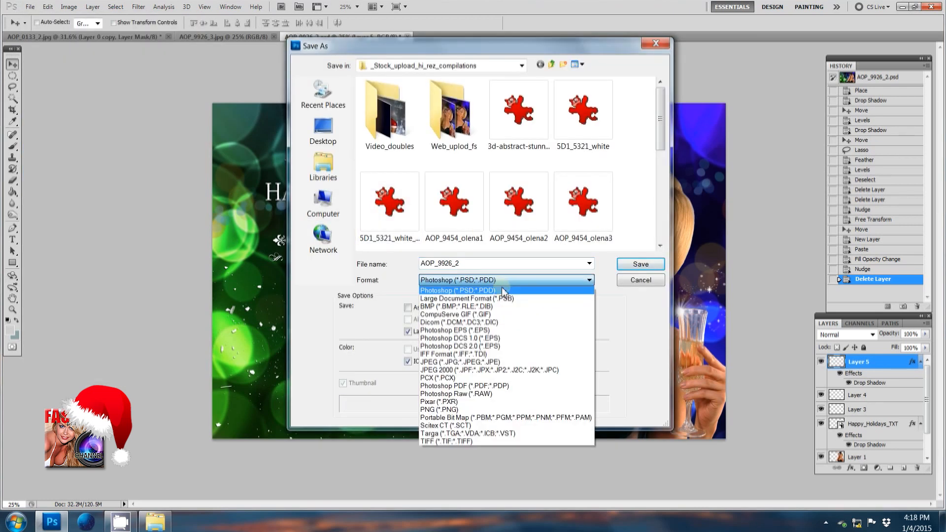
{"action": "left_click", "coordinate": [461, 361]}
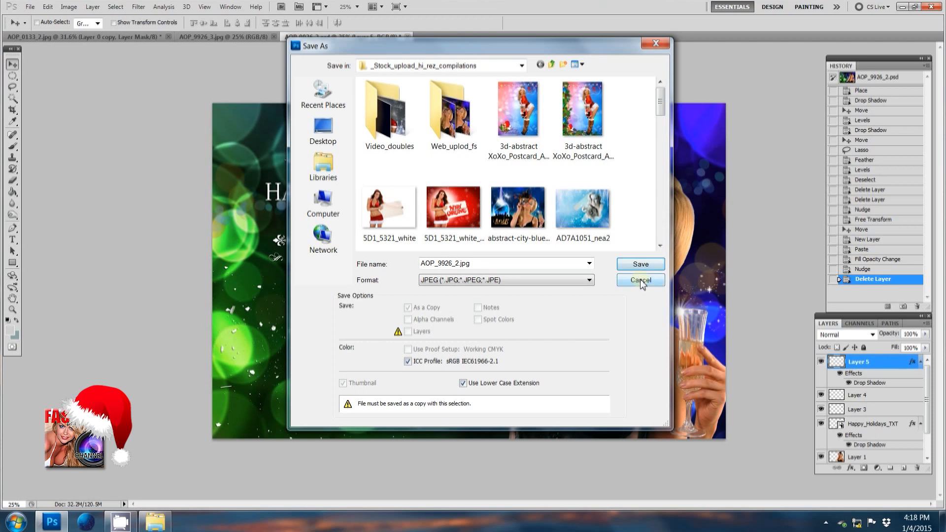
{"action": "left_click", "coordinate": [639, 280]}
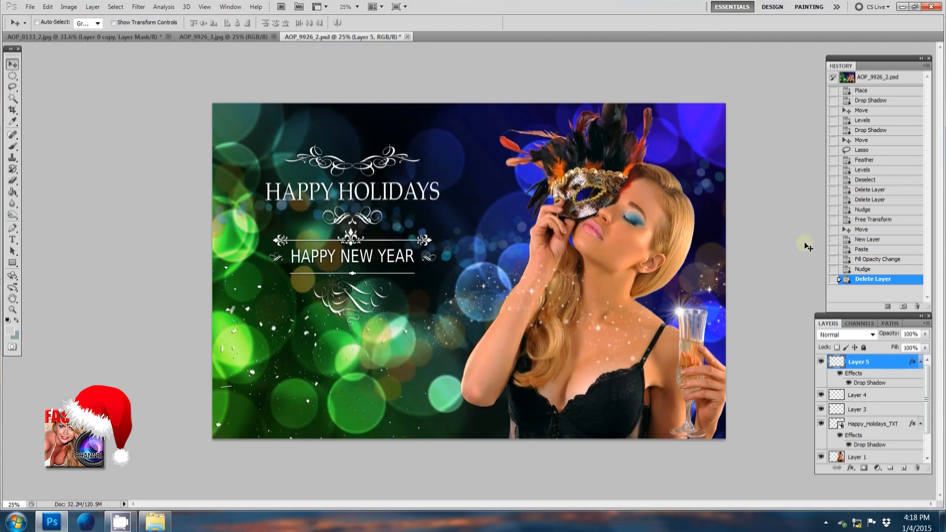